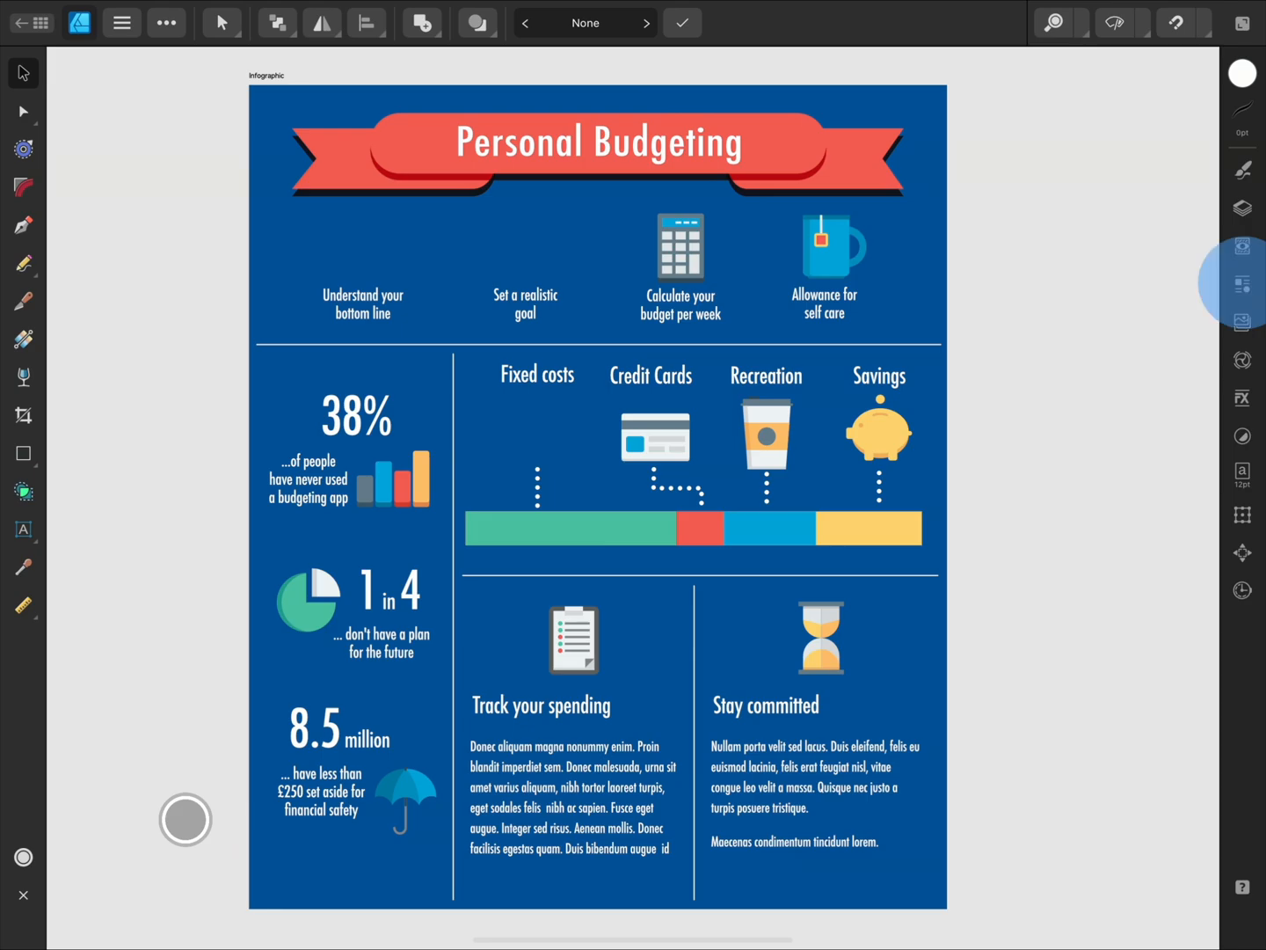
Switch the Assets panel to the Simply Flat icons collection.
{"action": "left_click", "coordinate": [1242, 283]}
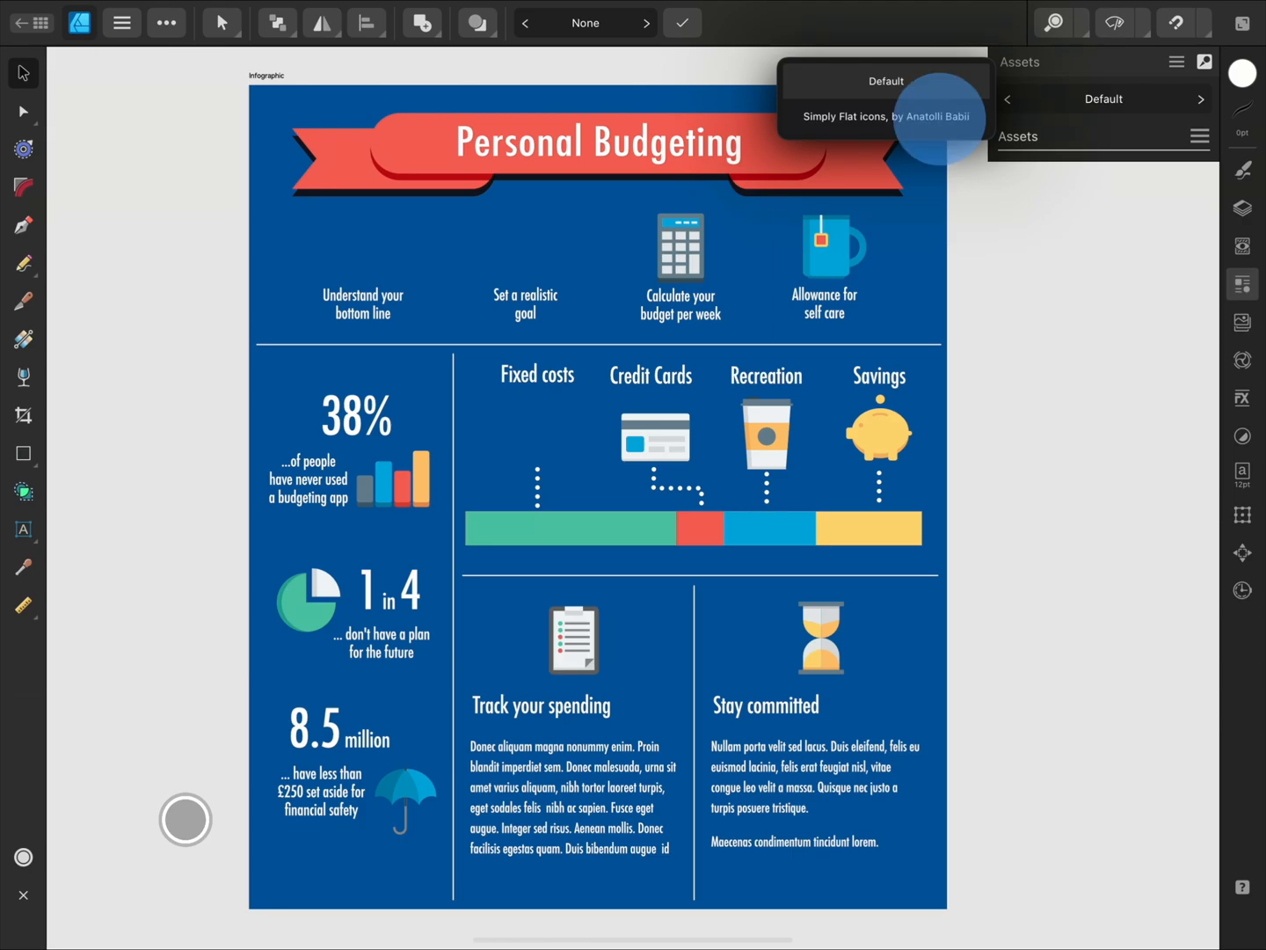
{"action": "left_click", "coordinate": [882, 116]}
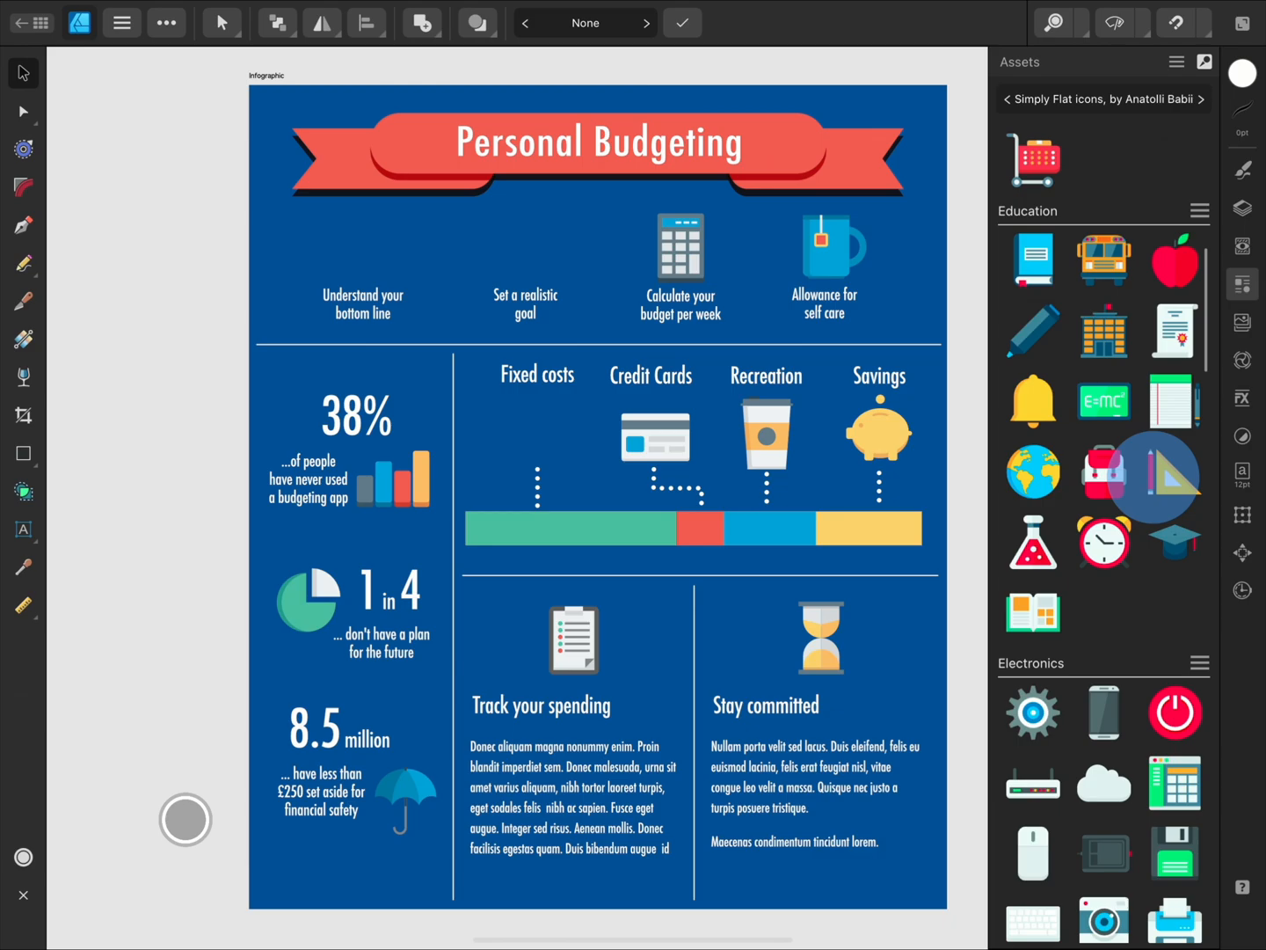
{"action": "scroll", "scroll_direction": "down", "scroll_amount": 3}
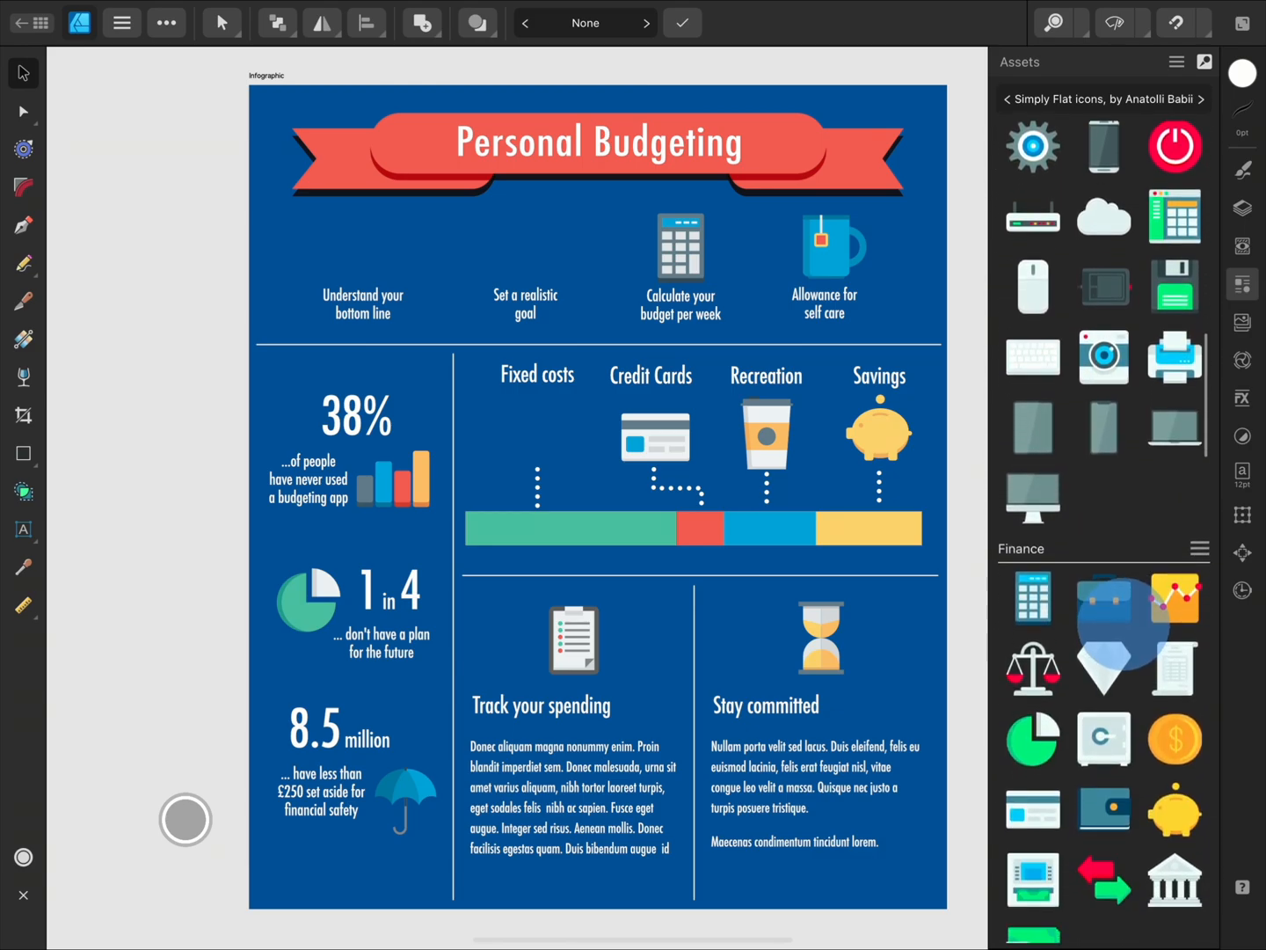
{"action": "scroll", "scroll_direction": "down", "scroll_amount": 3}
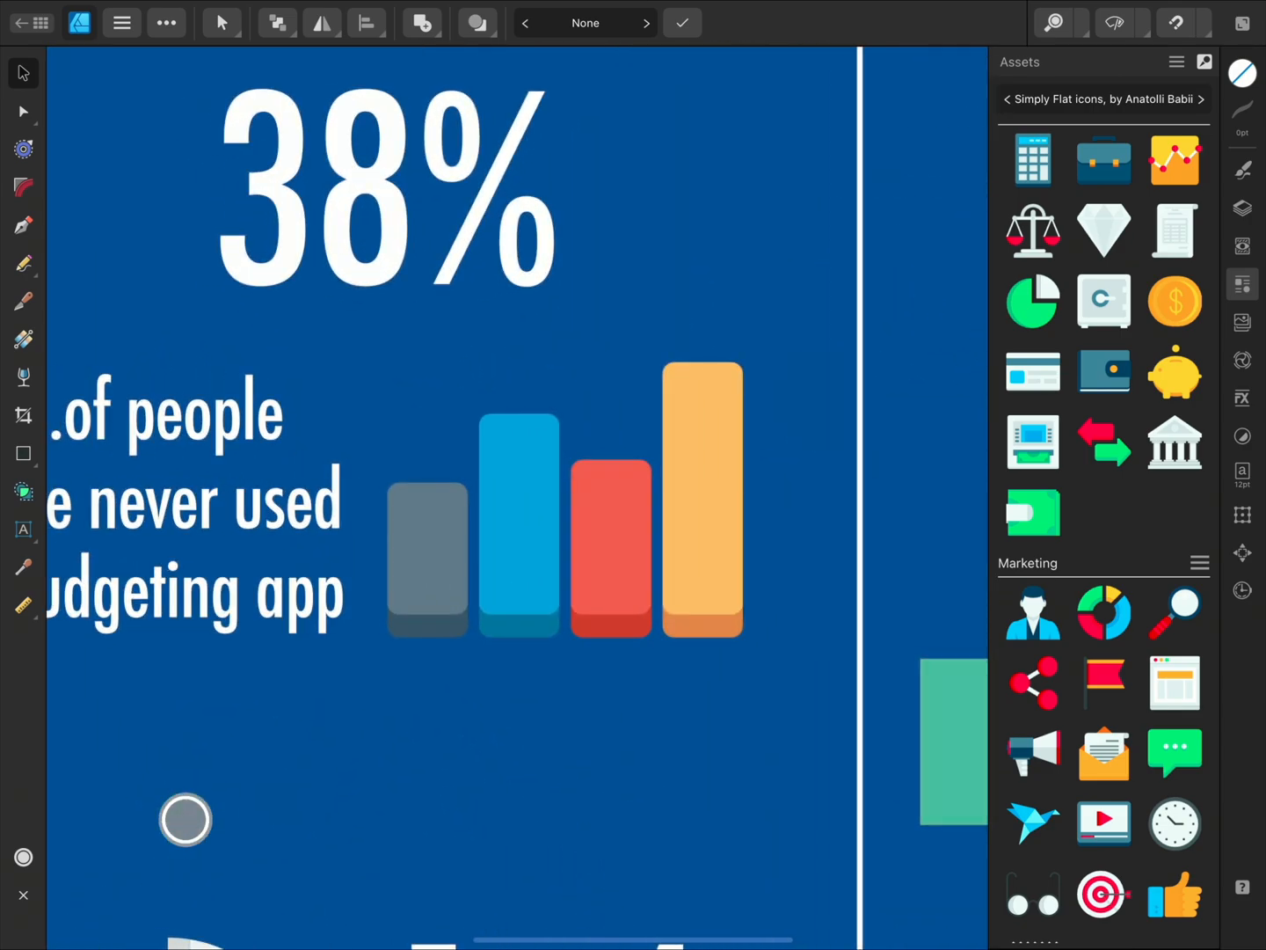
Select the blue chart bar, view its colour, then switch to the floor-plan furniture document.
{"action": "left_click", "coordinate": [518, 510]}
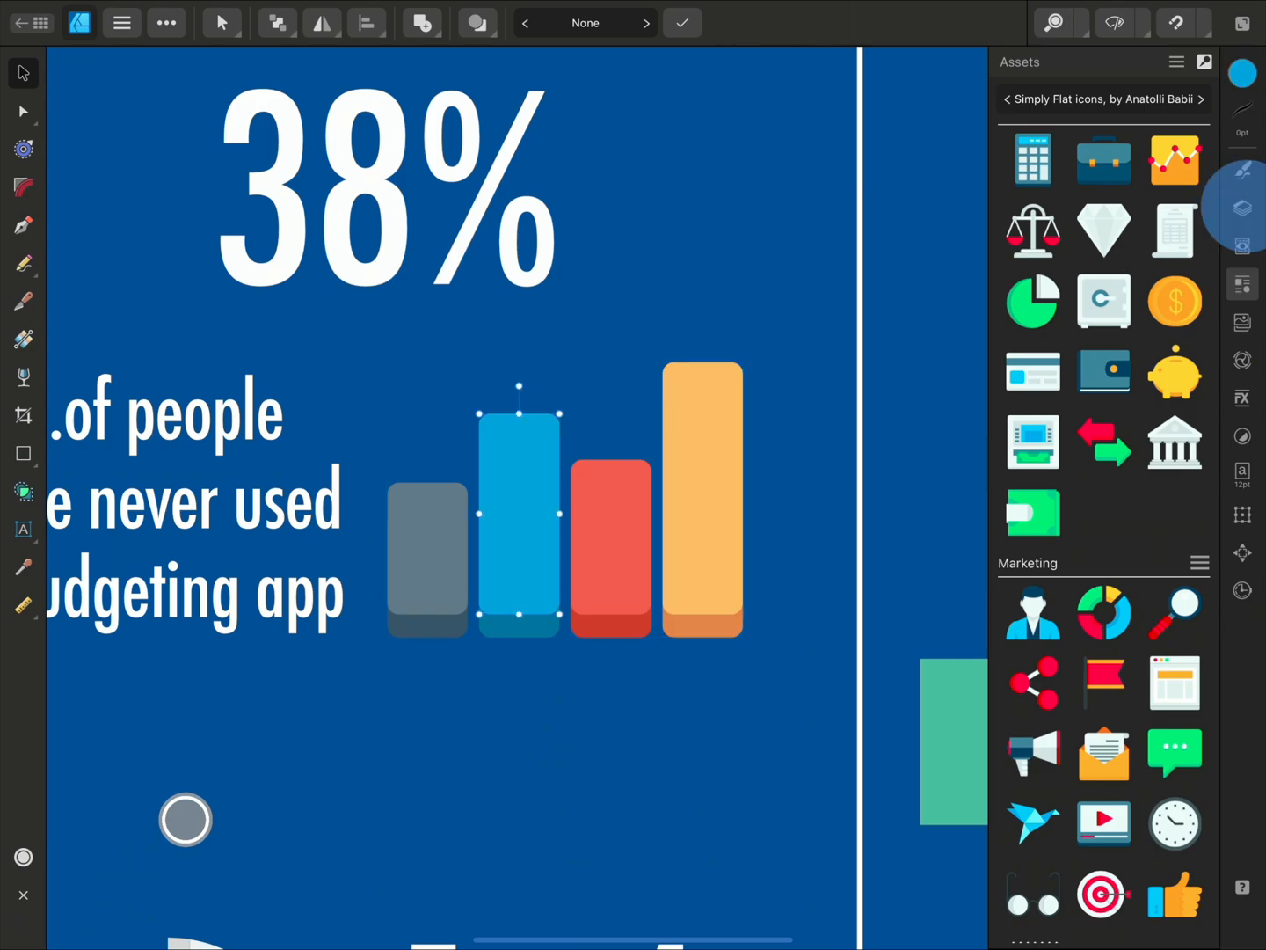
{"action": "left_click", "coordinate": [1241, 207]}
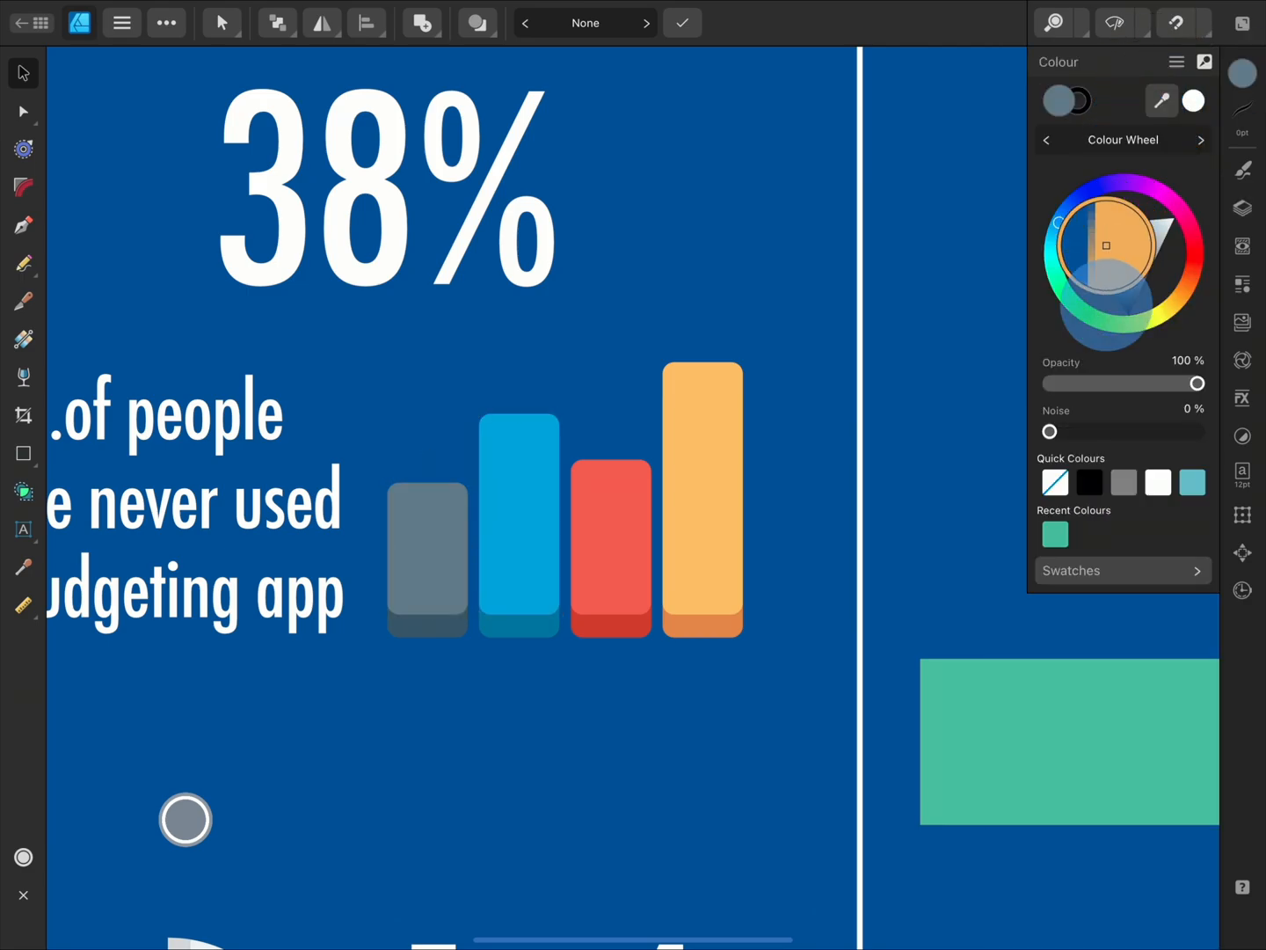
{"action": "left_click", "coordinate": [427, 549]}
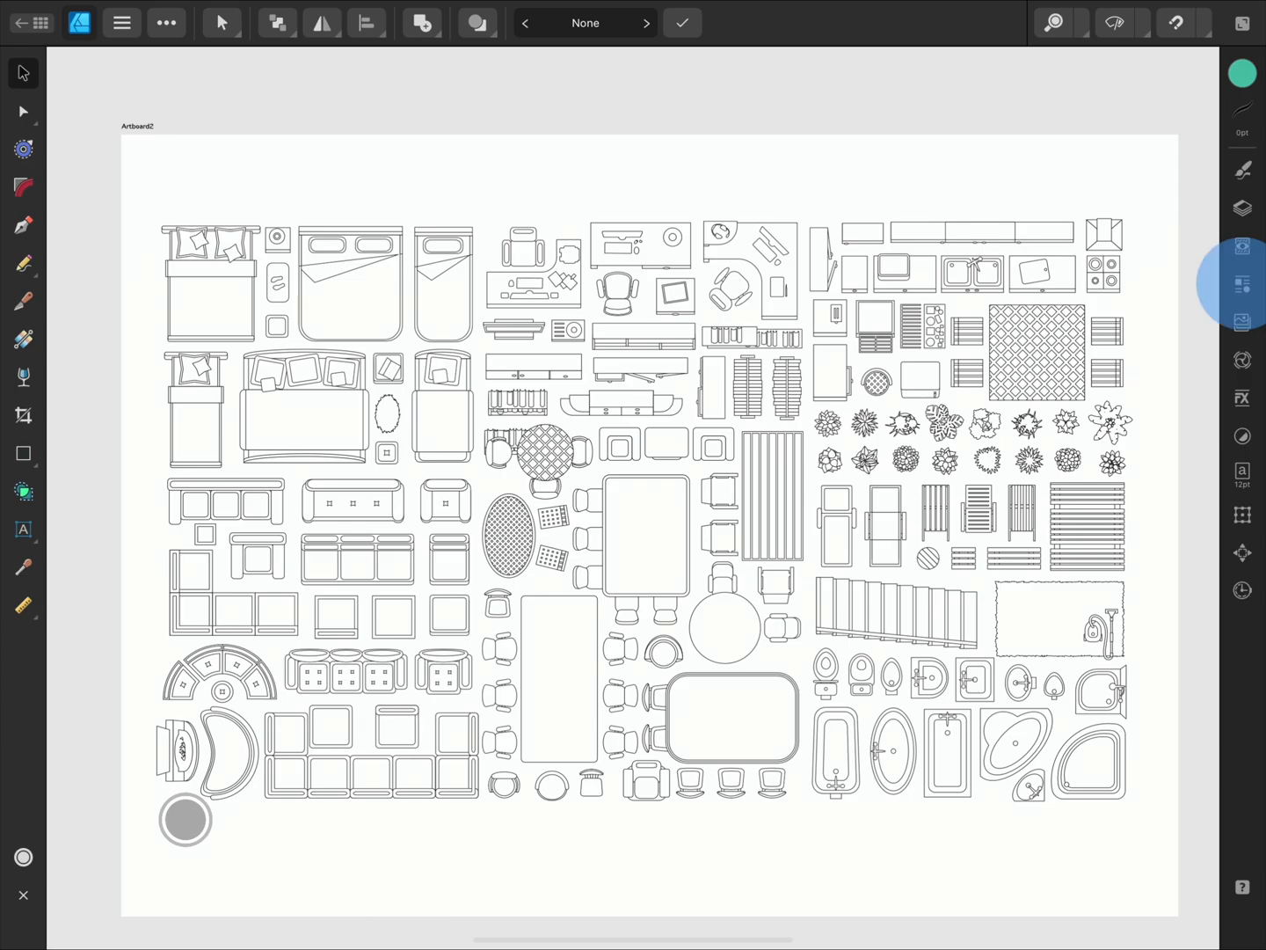
Add a new asset category and name it Furniture.
{"action": "left_click", "coordinate": [1241, 283]}
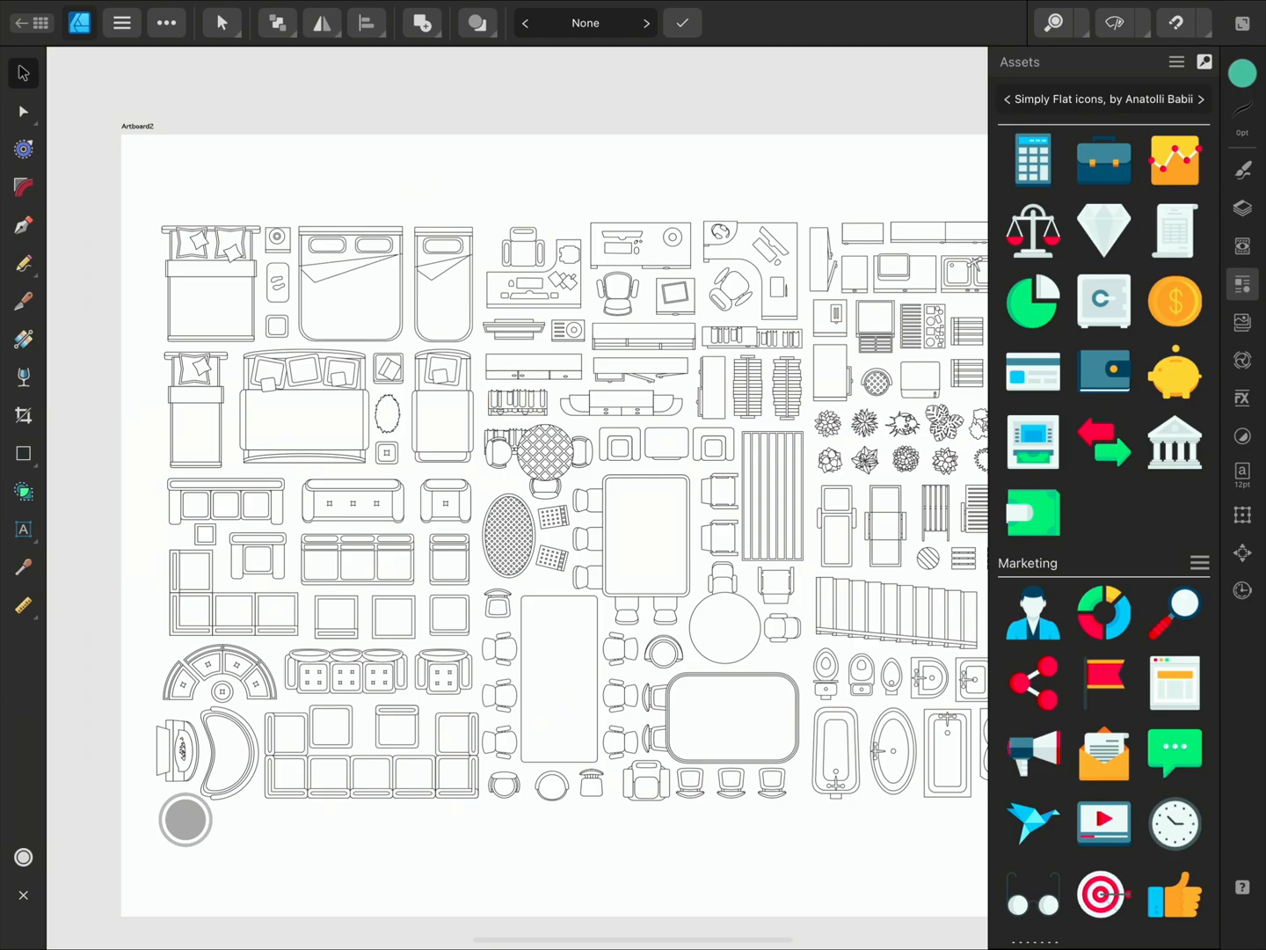
{"action": "left_click", "coordinate": [1177, 61]}
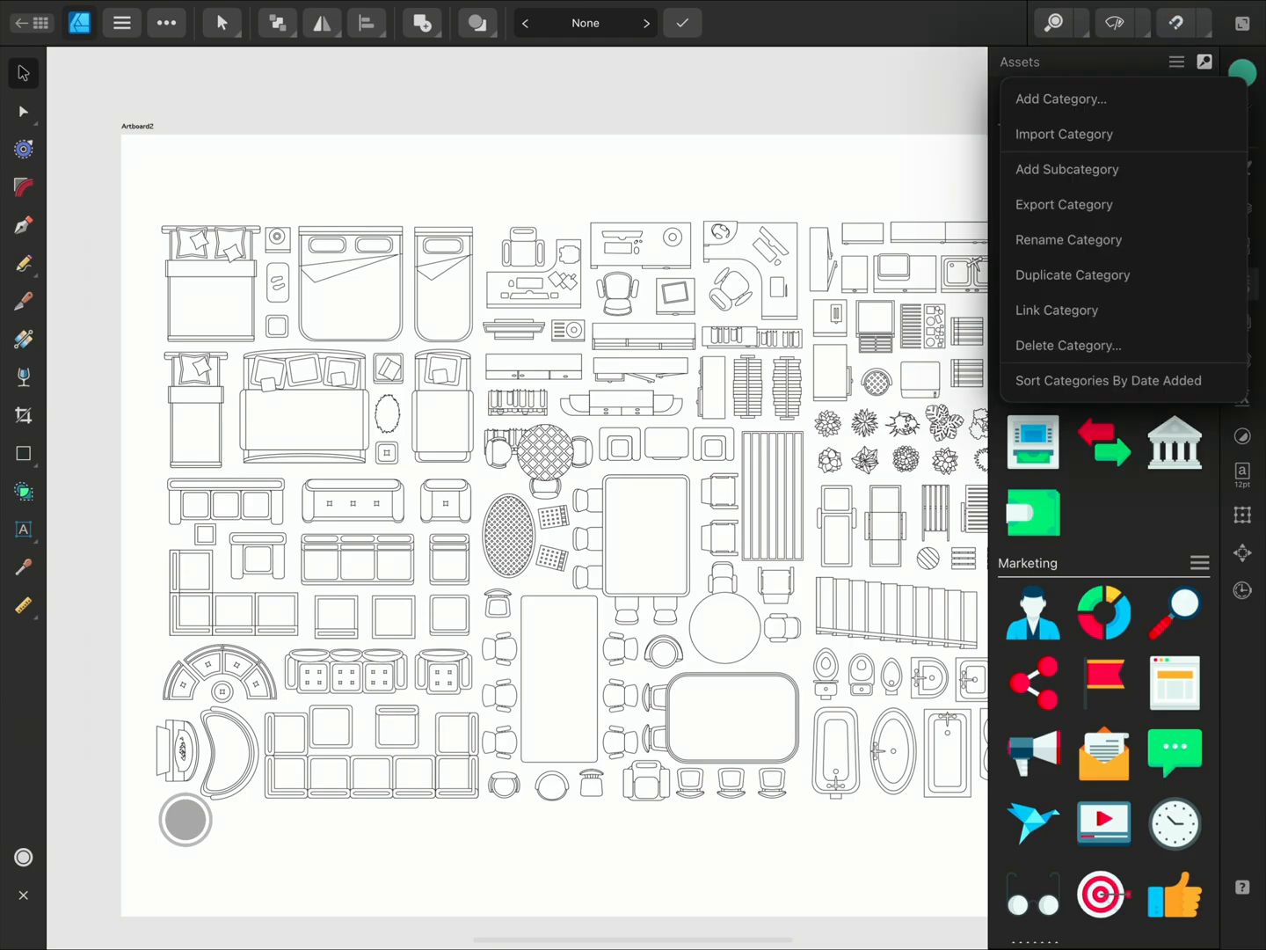
{"action": "left_click", "coordinate": [1062, 98]}
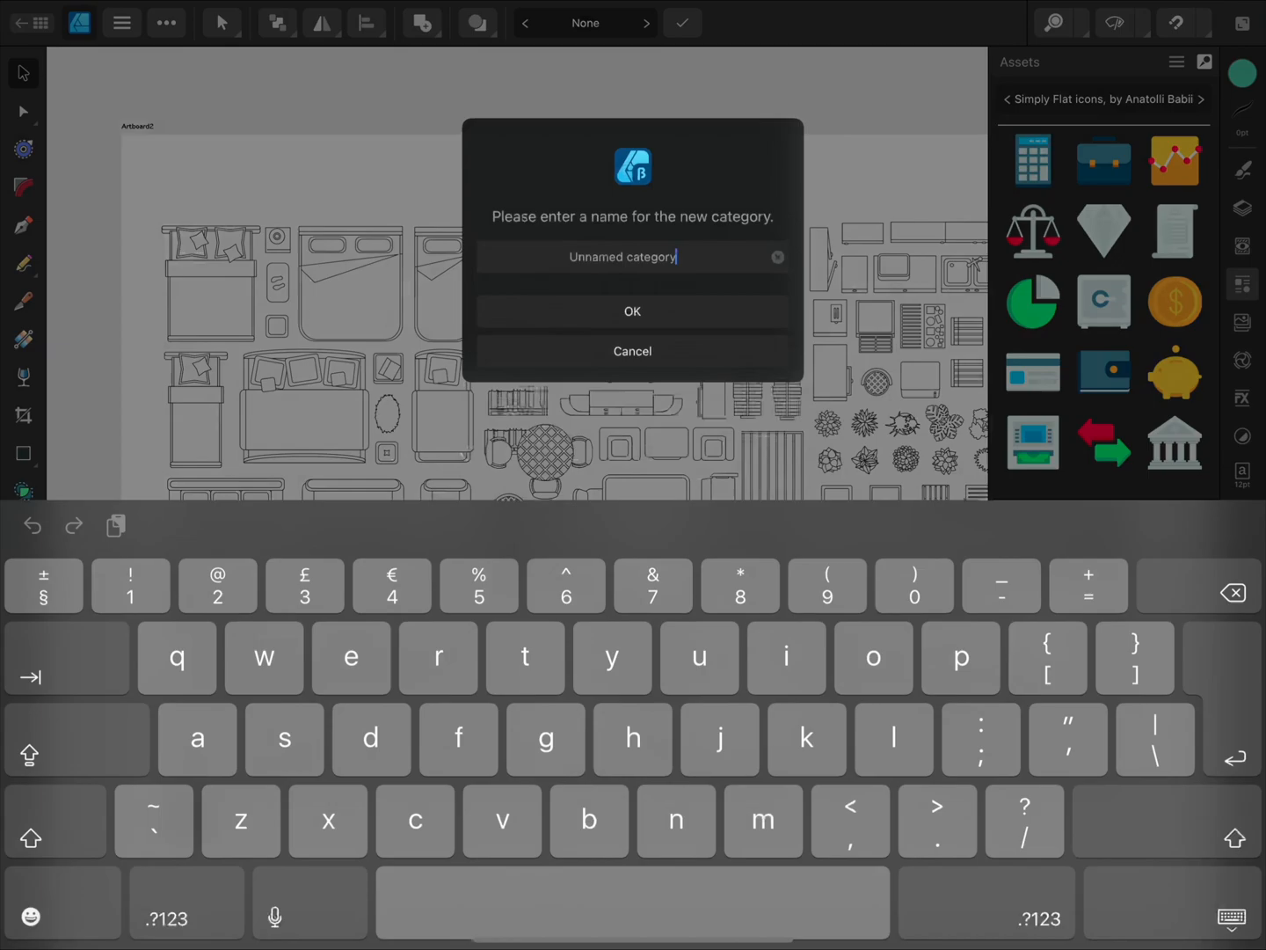
{"action": "left_click", "coordinate": [777, 257]}
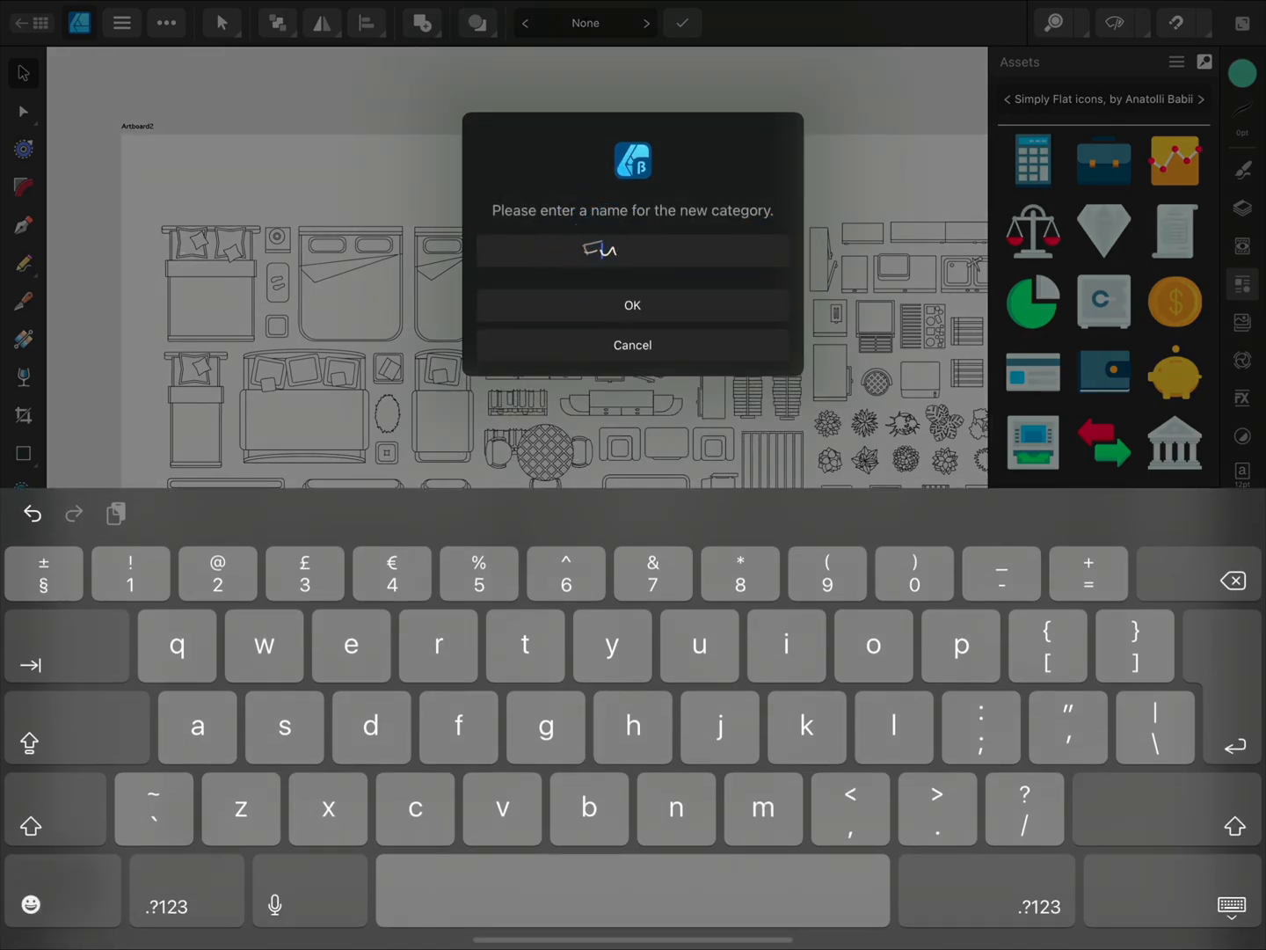
{"action": "type", "text": "Furniture"}
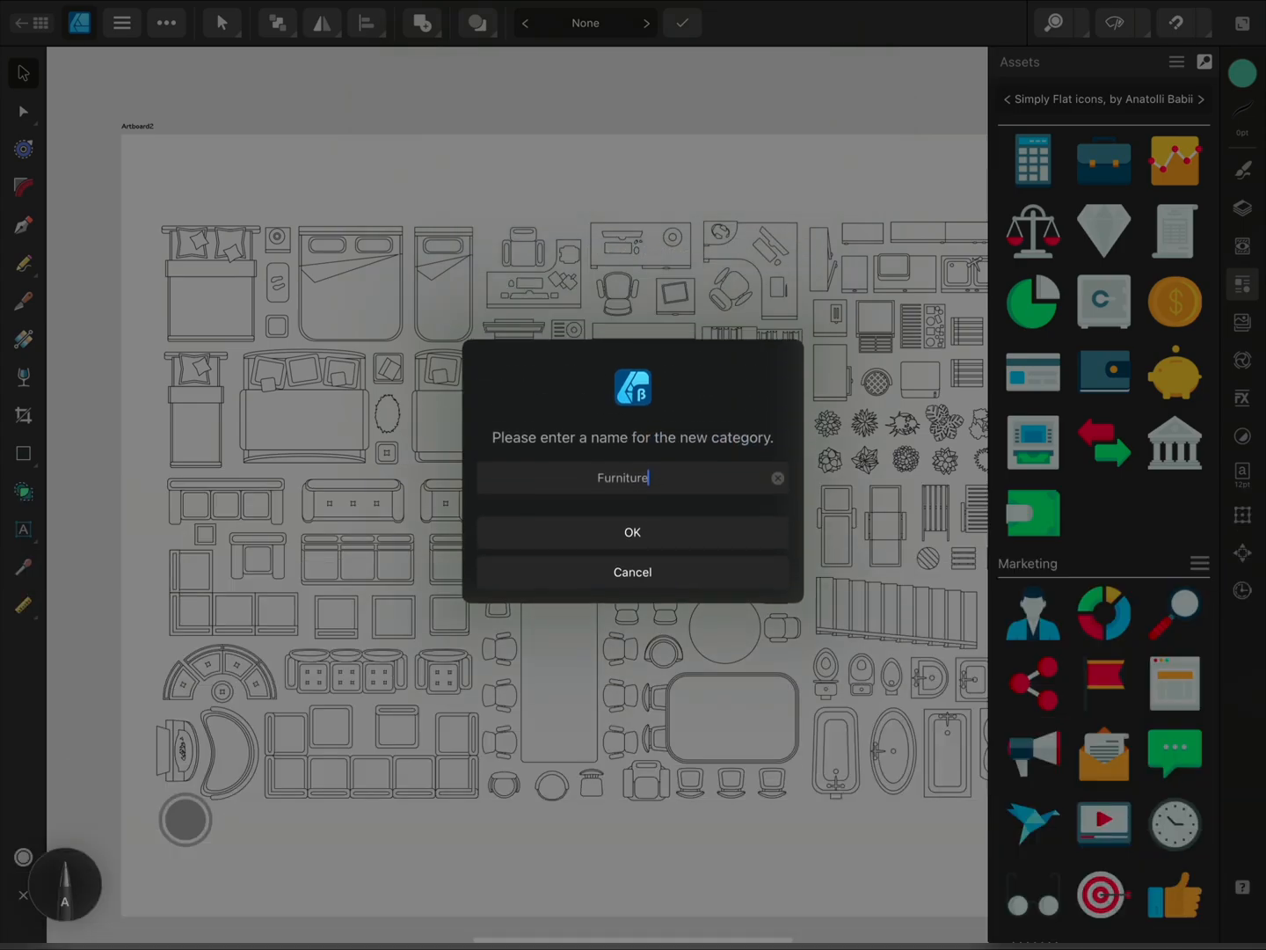
{"action": "left_click", "coordinate": [631, 531]}
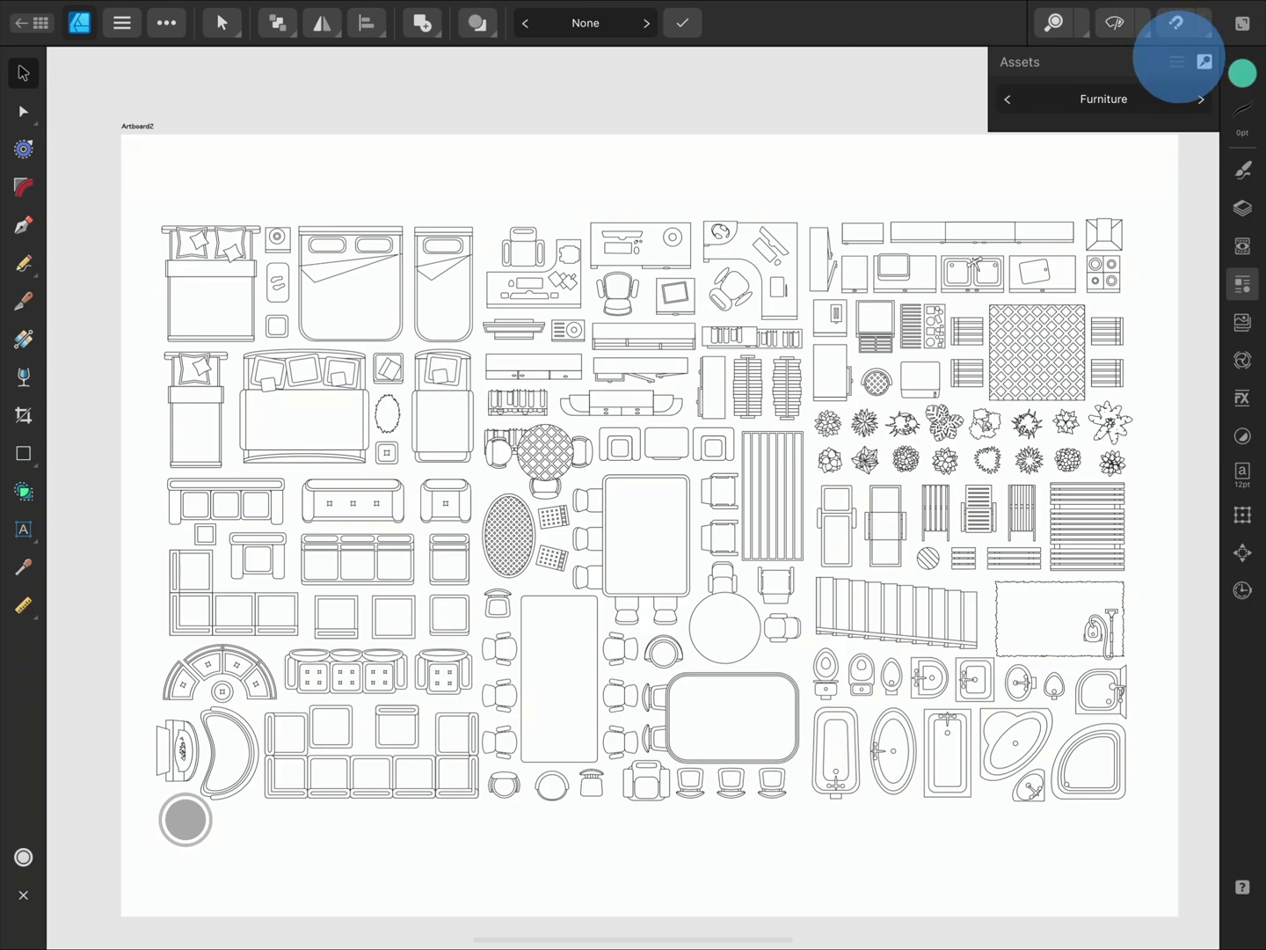
Rename the Furniture category's default Assets subcategory to chairs.
{"action": "left_click", "coordinate": [1176, 62]}
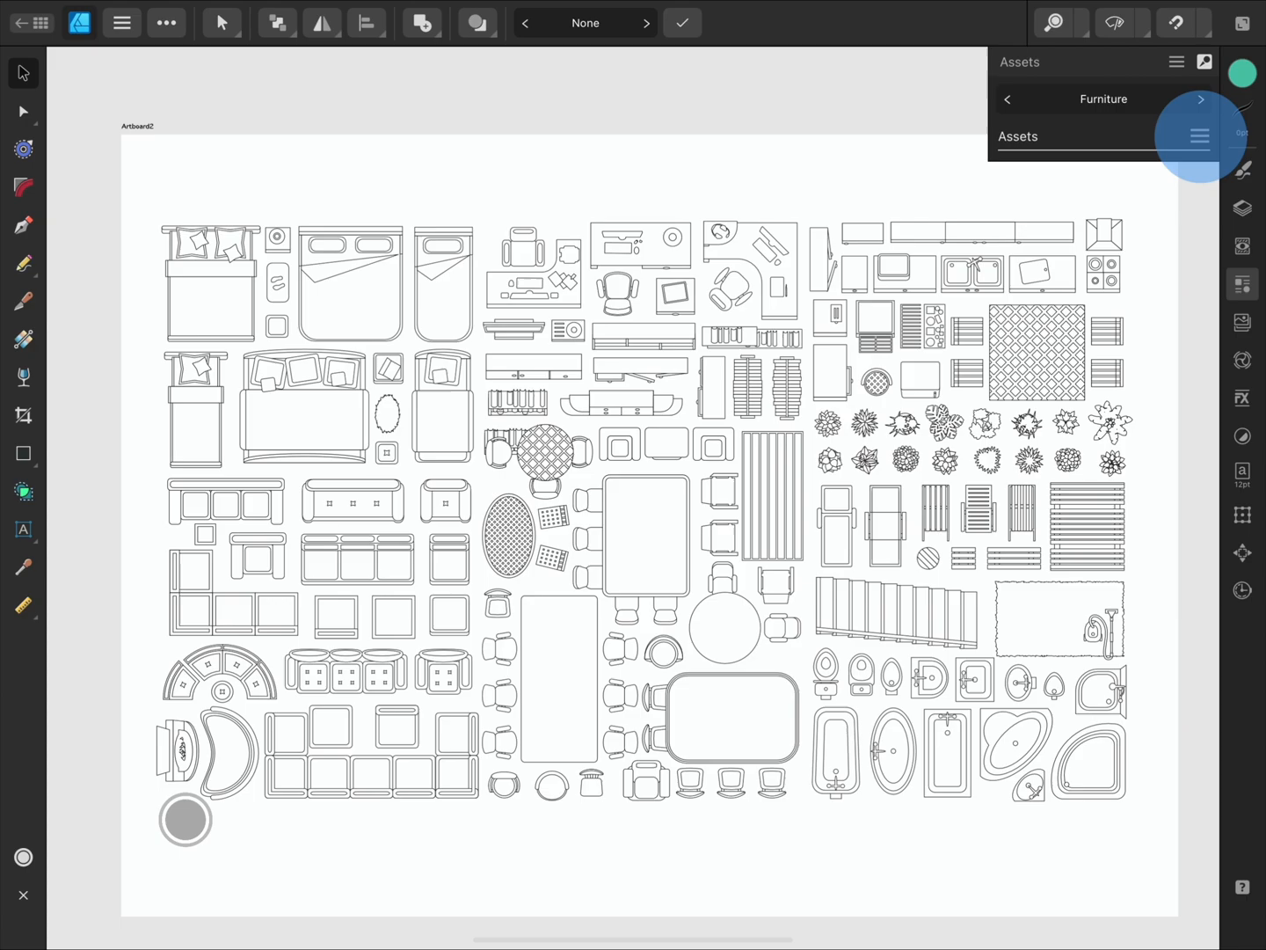
{"action": "left_click", "coordinate": [1201, 138]}
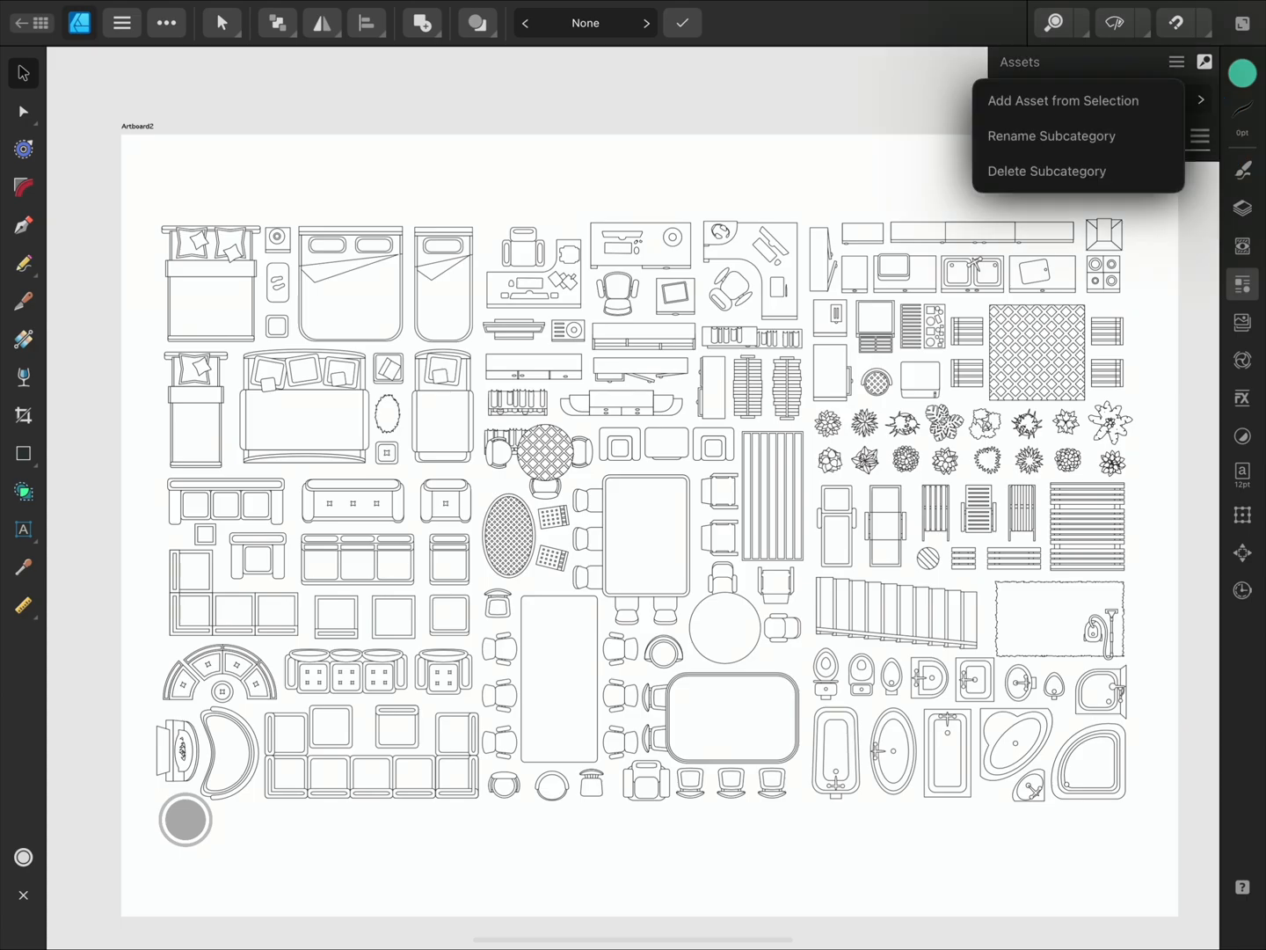
{"action": "left_click", "coordinate": [1052, 136]}
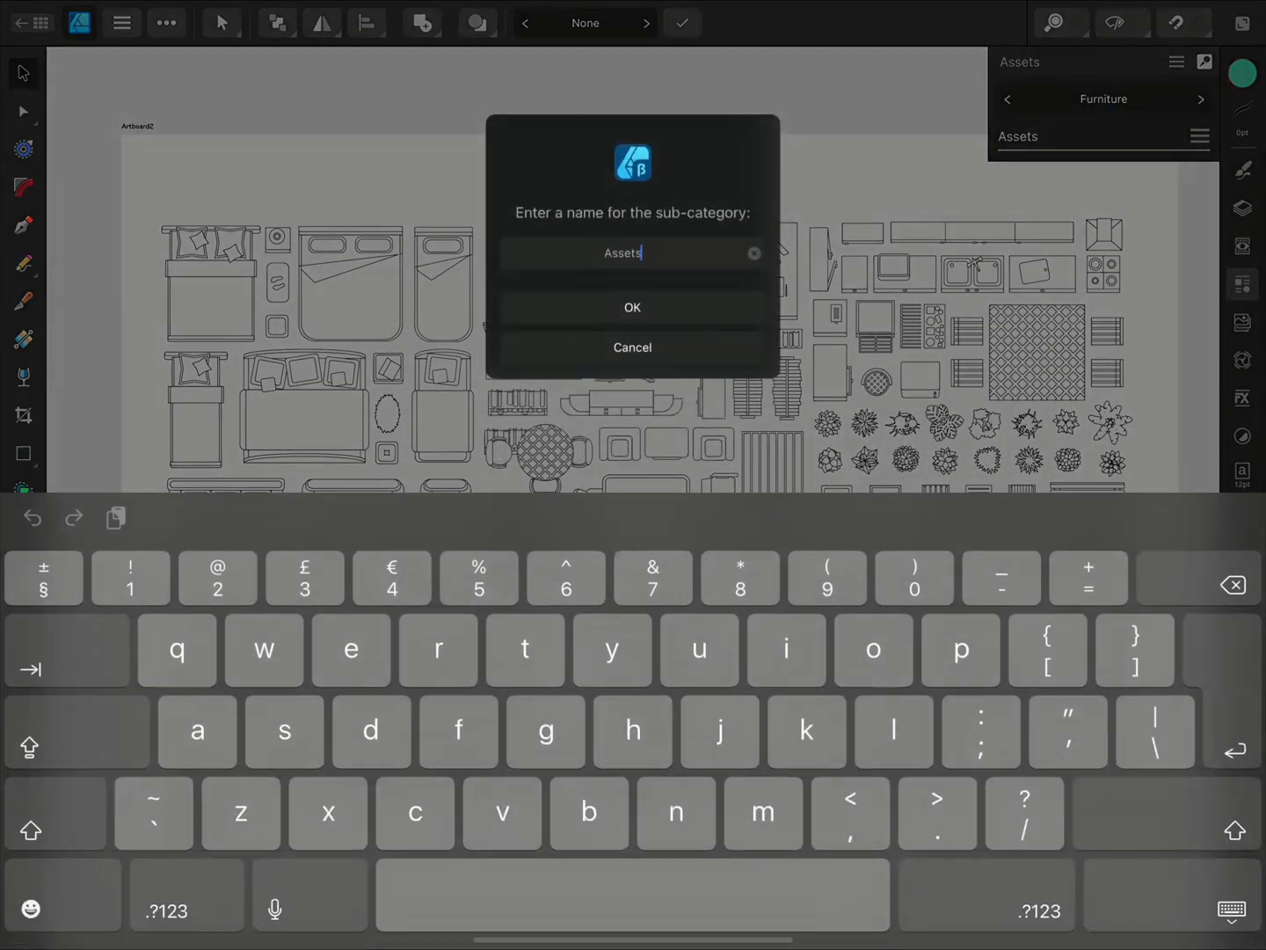
{"action": "left_click", "coordinate": [415, 809]}
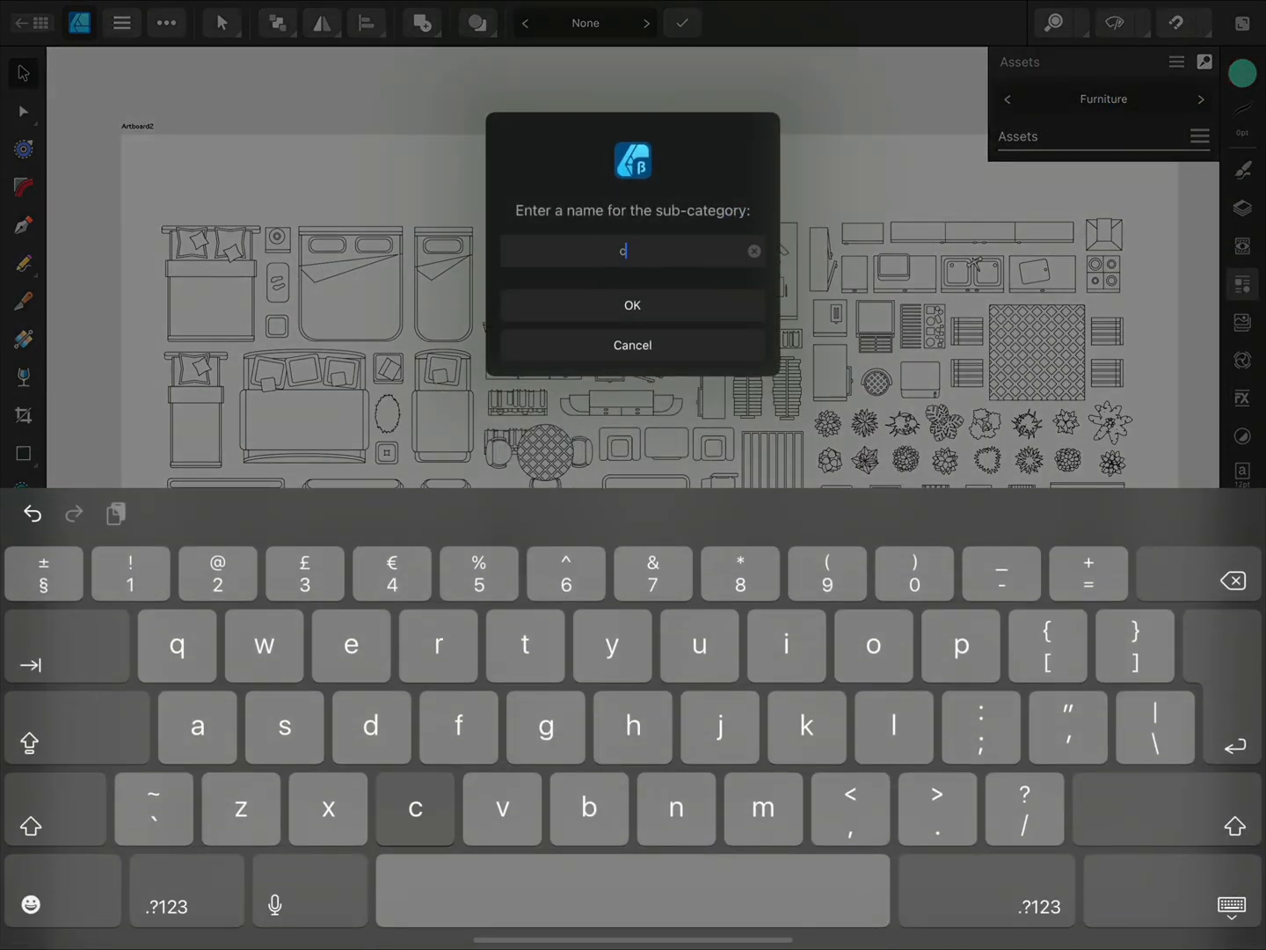
{"action": "type", "text": "hairs"}
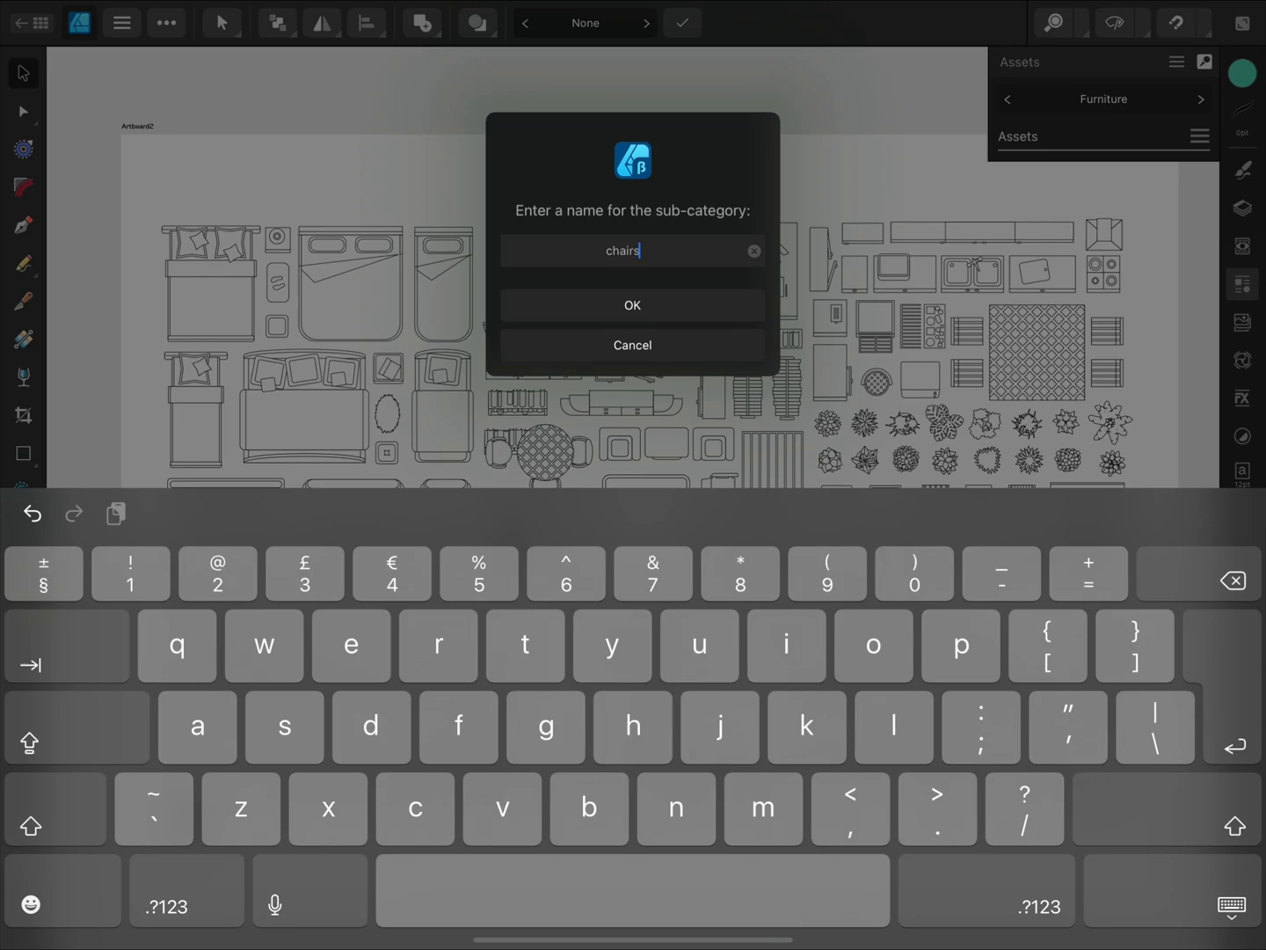
{"action": "left_click", "coordinate": [631, 306]}
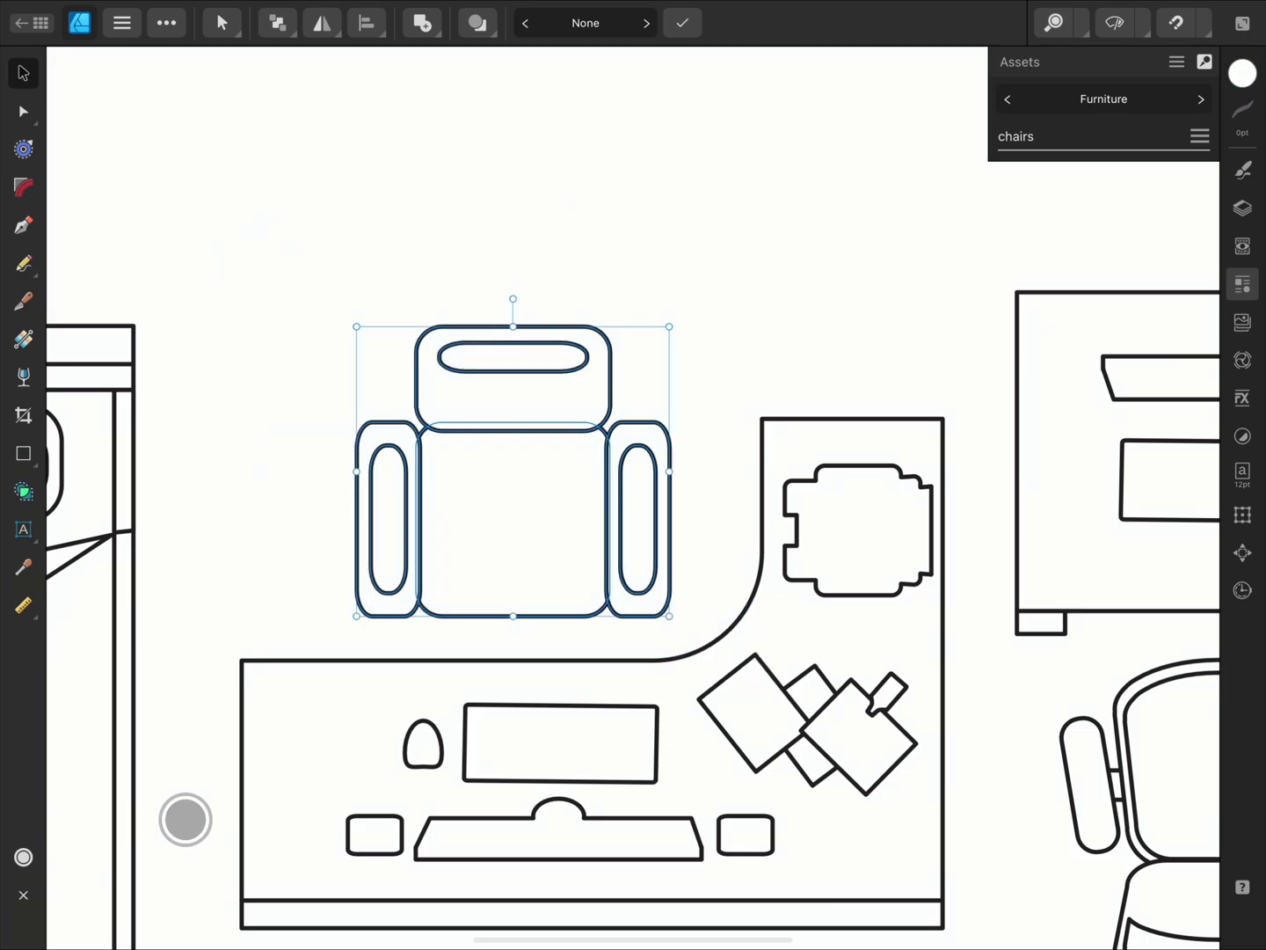
Rename the armchair's Group layer to chair in the Layers panel.
{"action": "left_click", "coordinate": [1242, 208]}
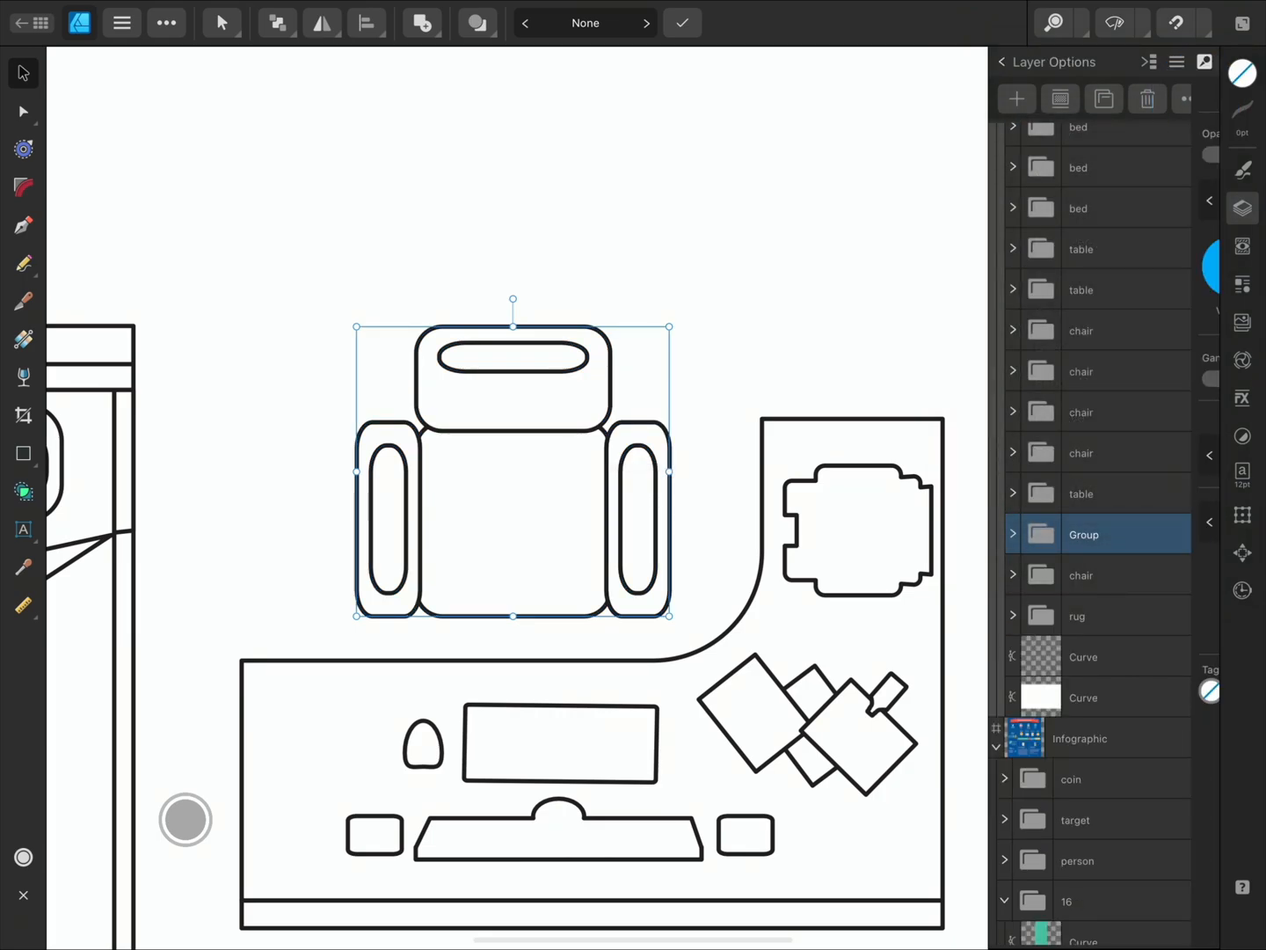
{"action": "left_click", "coordinate": [1084, 534]}
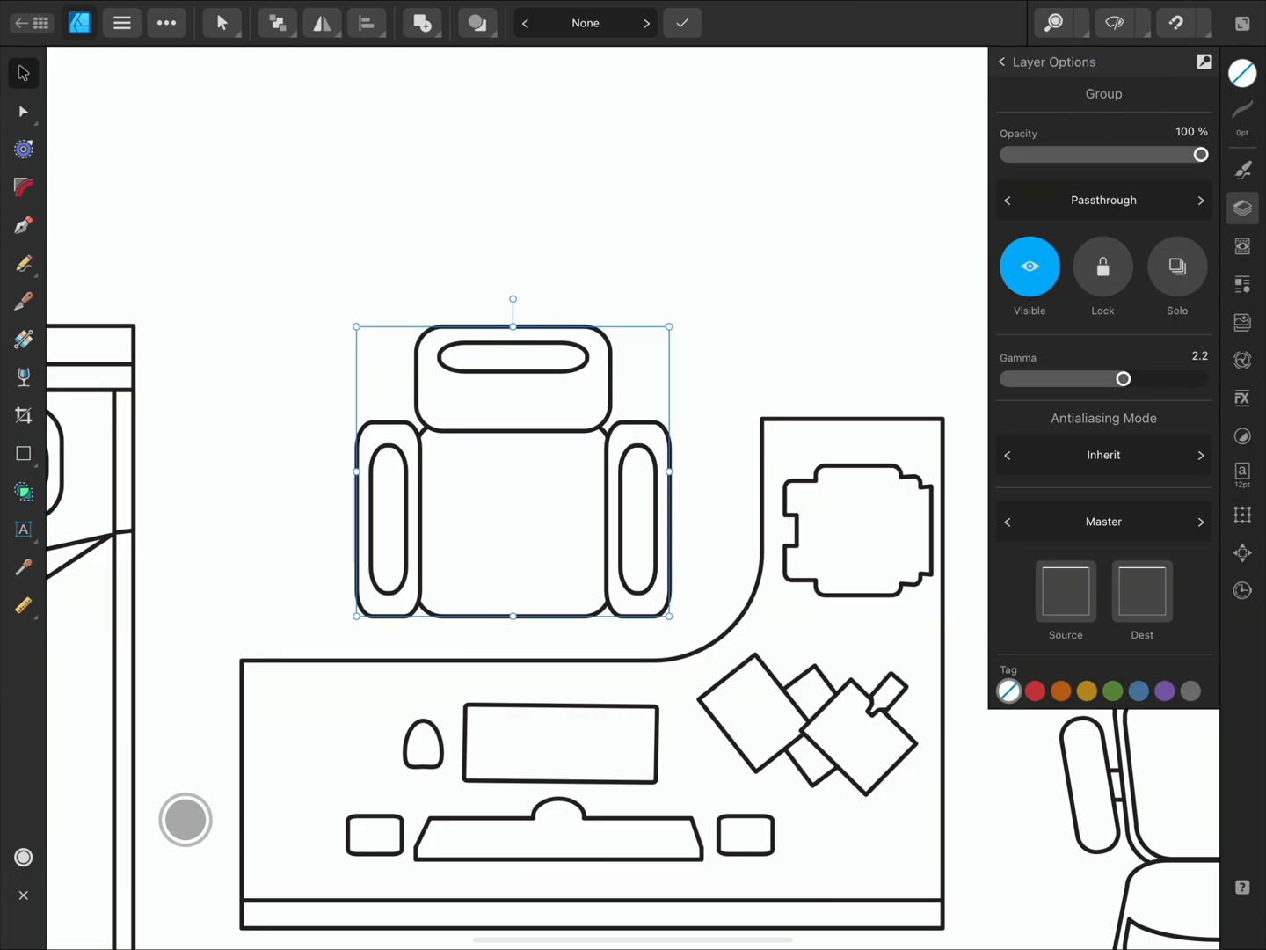
{"action": "type", "text": "chai"}
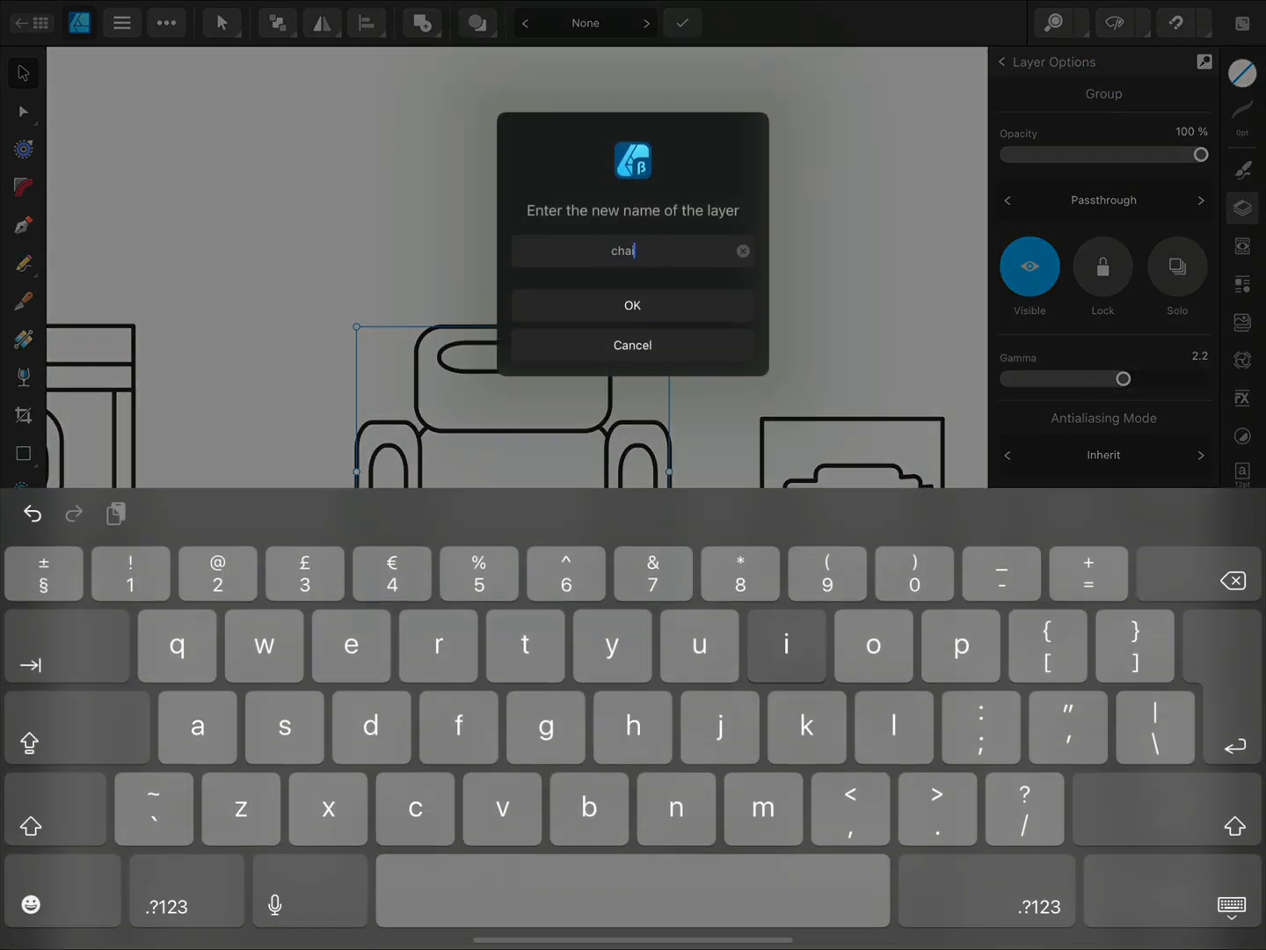
{"action": "left_click", "coordinate": [631, 306]}
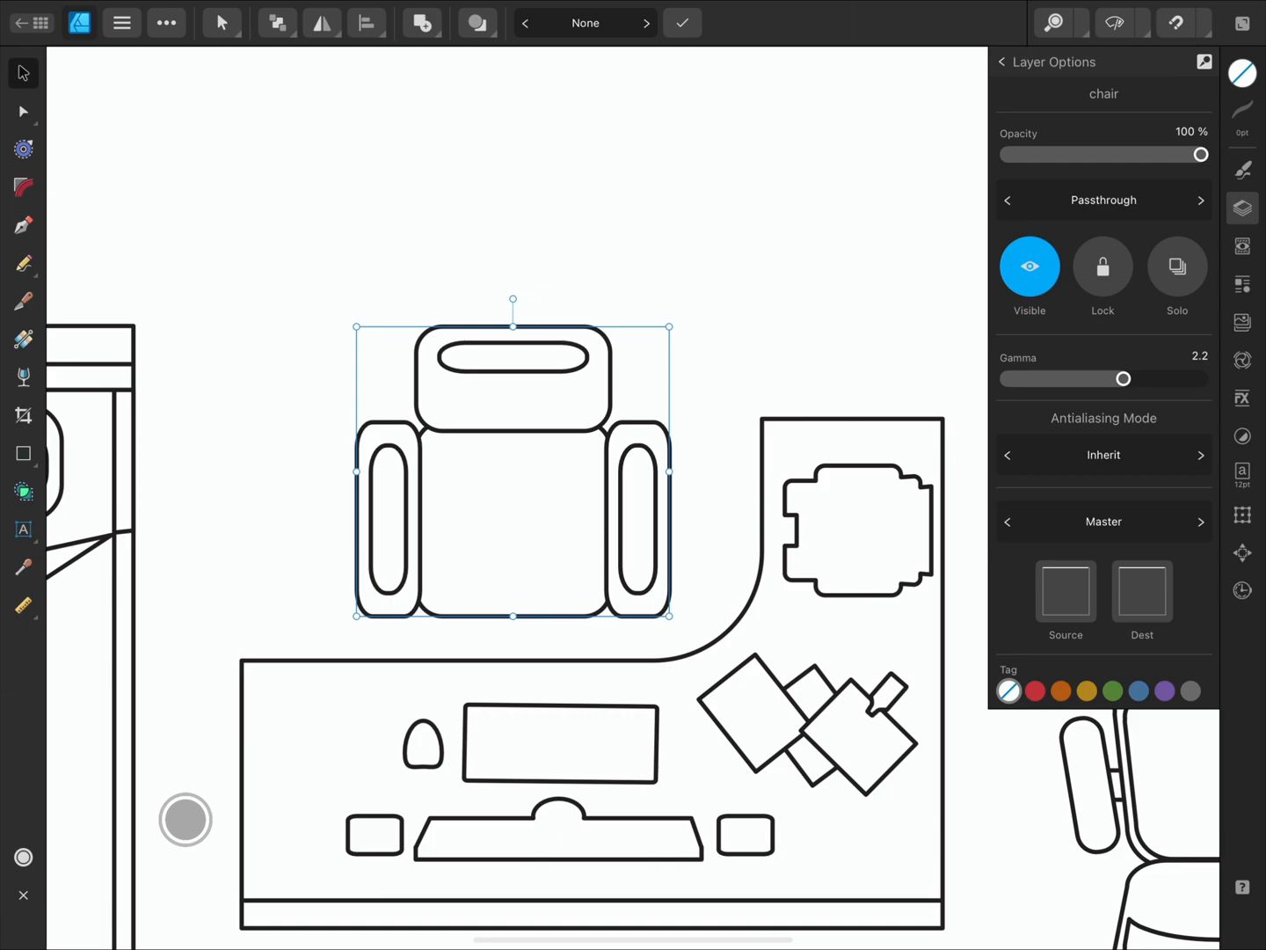
{"action": "left_click", "coordinate": [1241, 283]}
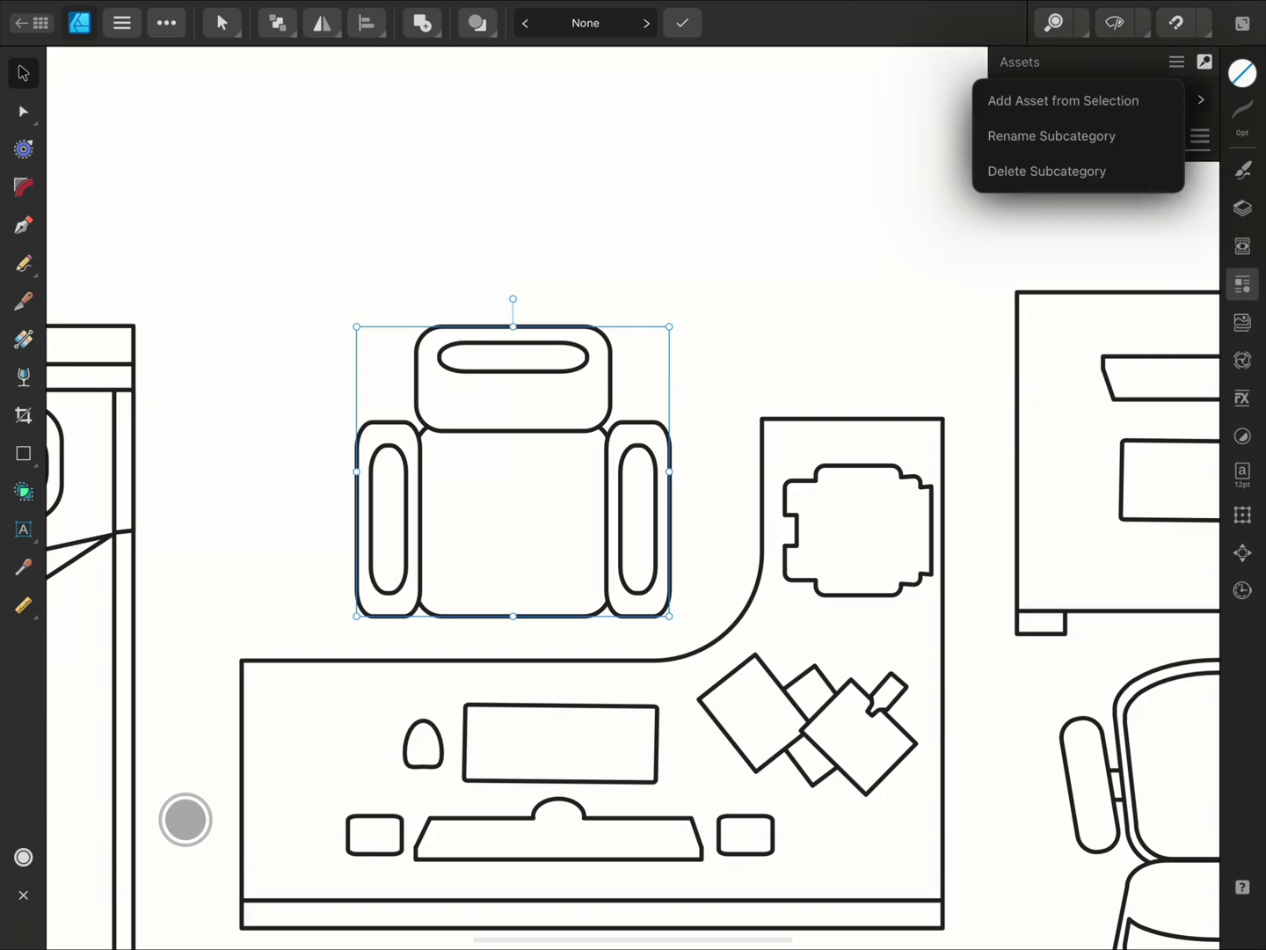
Add the armchair as an asset in chairs and place a copy on the canvas.
{"action": "left_click", "coordinate": [1062, 101]}
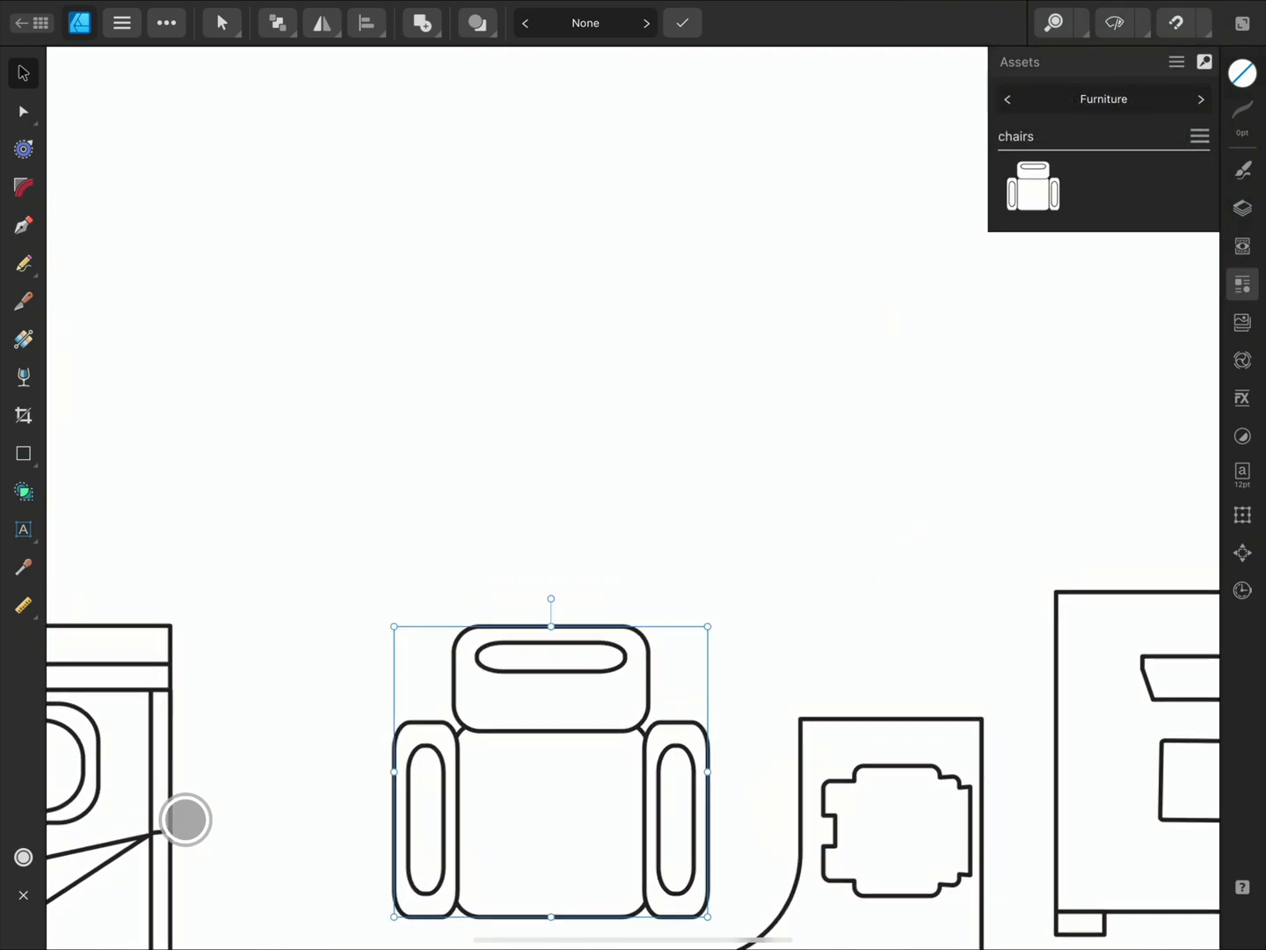
{"action": "left_click", "coordinate": [1034, 186]}
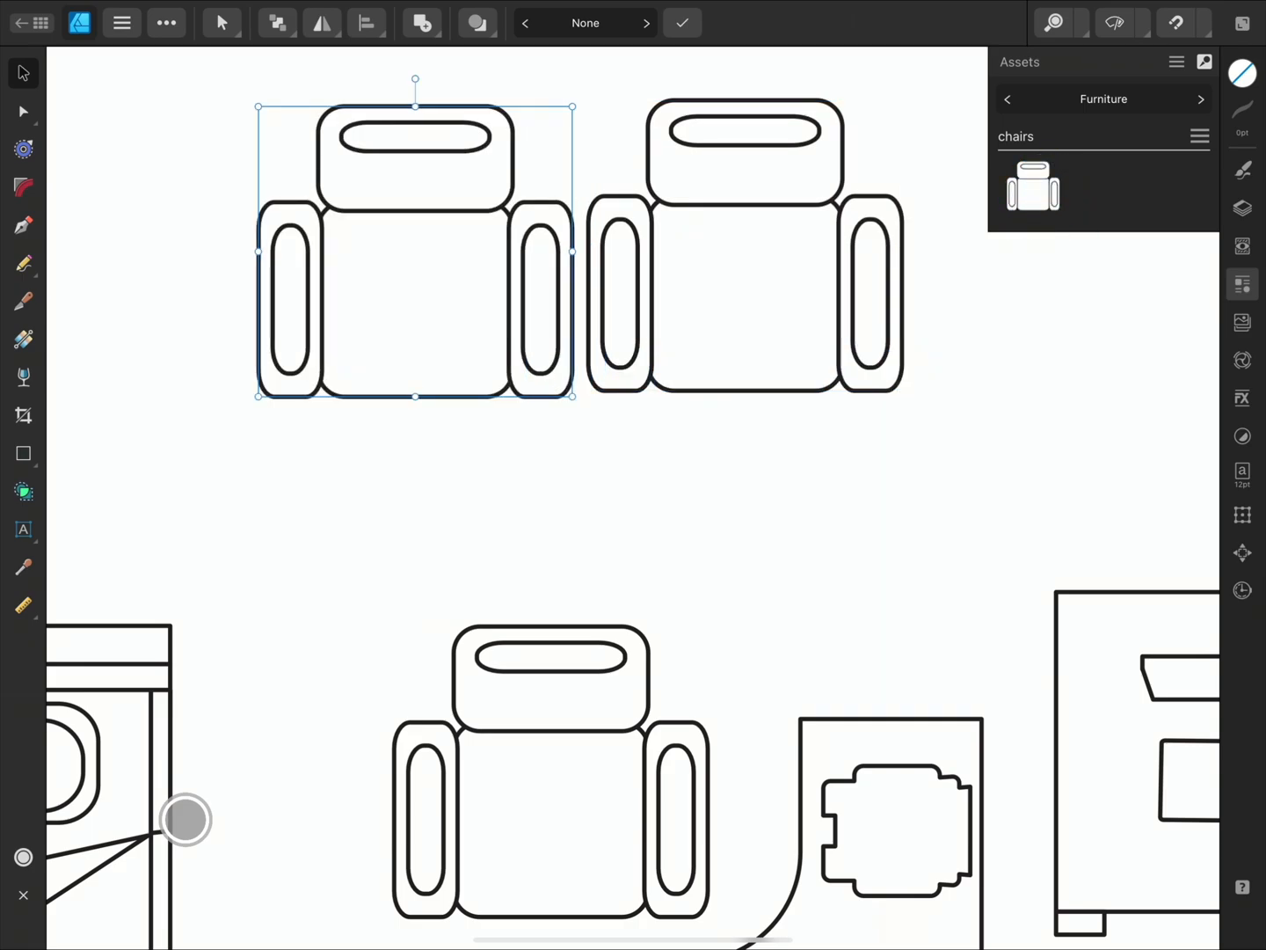
{"action": "left_click", "coordinate": [1241, 207]}
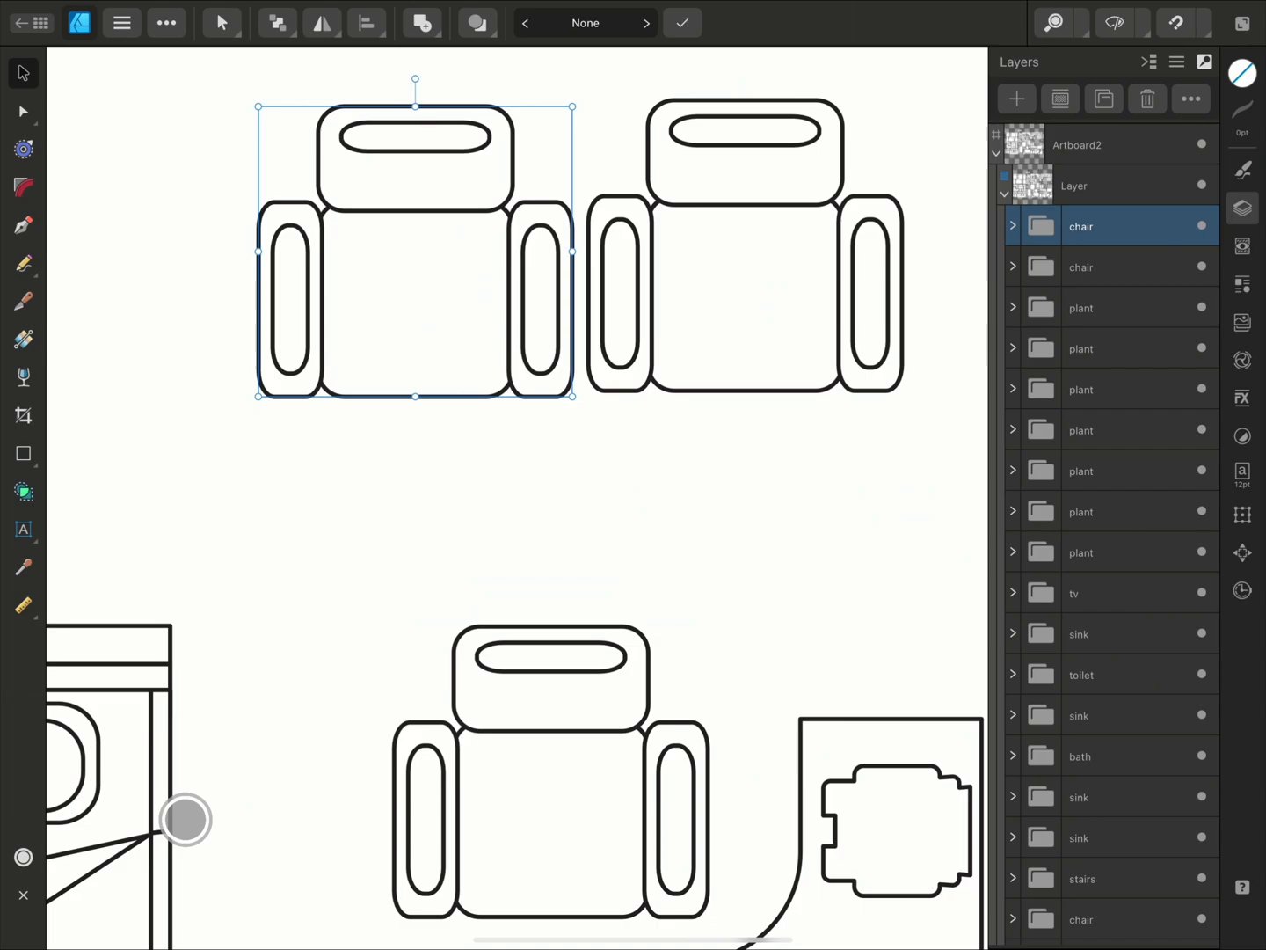
{"action": "left_click", "coordinate": [1013, 225]}
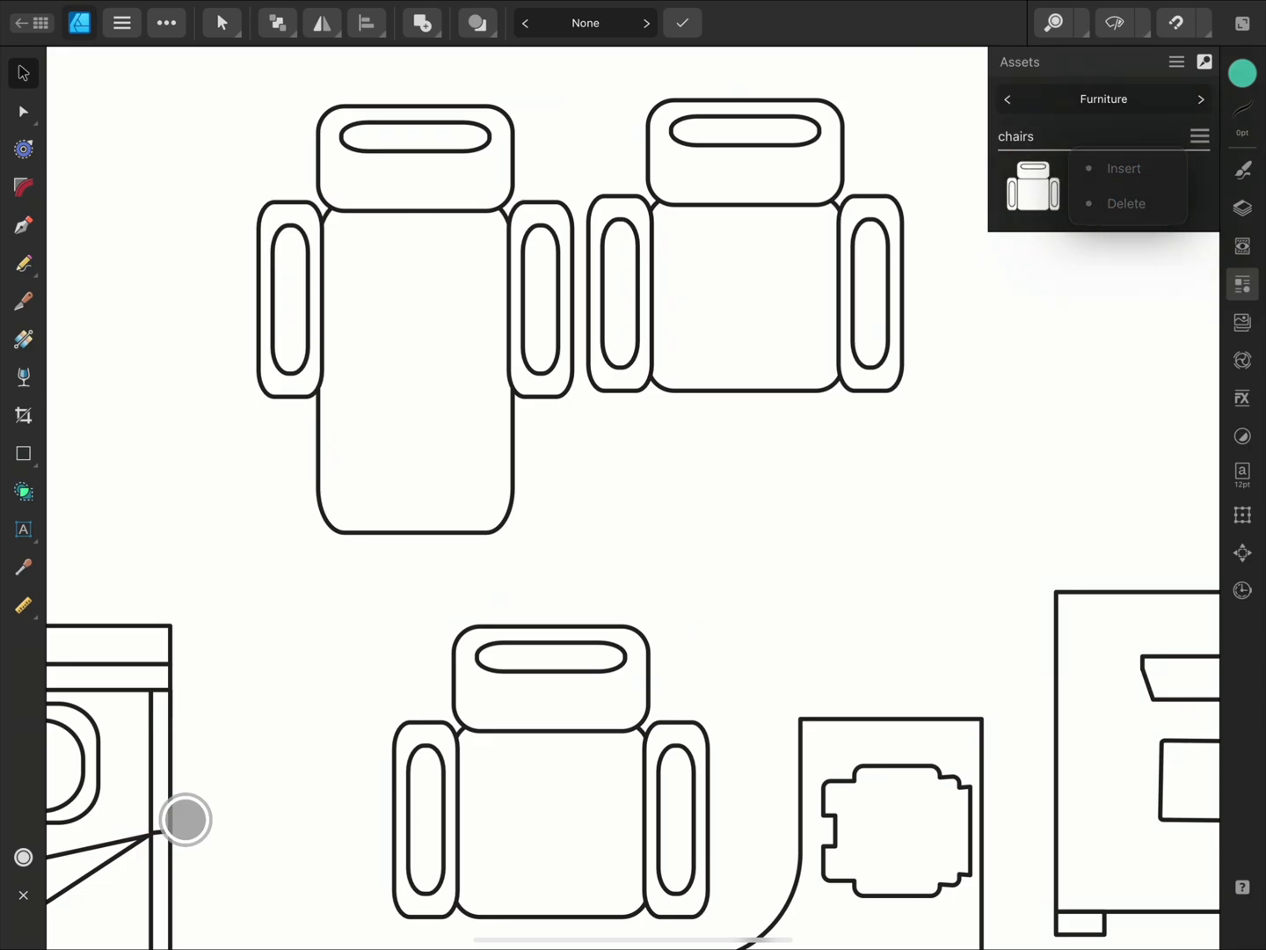
Delete the chair asset from the chairs subcategory.
{"action": "left_click", "coordinate": [1126, 204]}
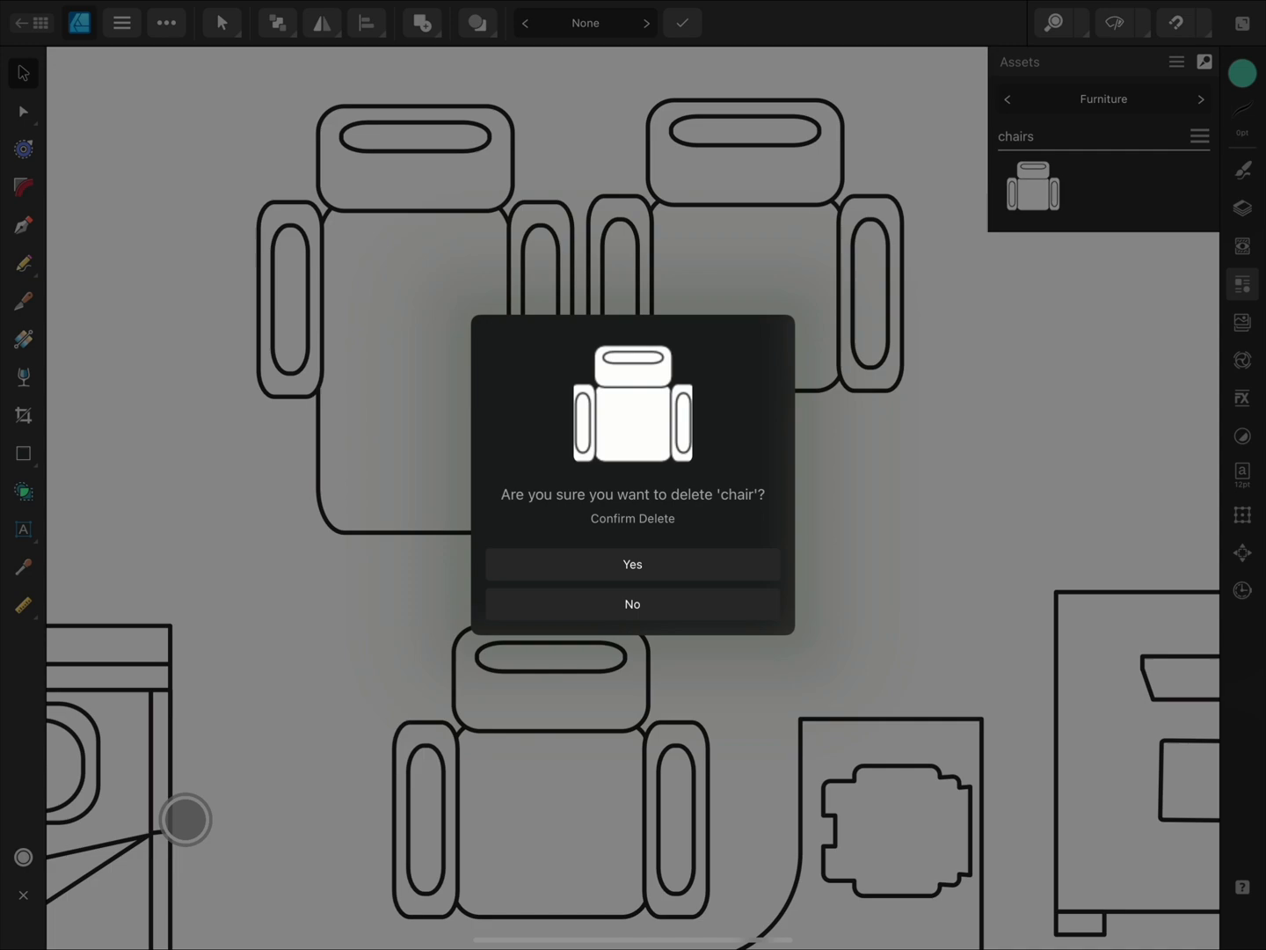
{"action": "left_click", "coordinate": [633, 563]}
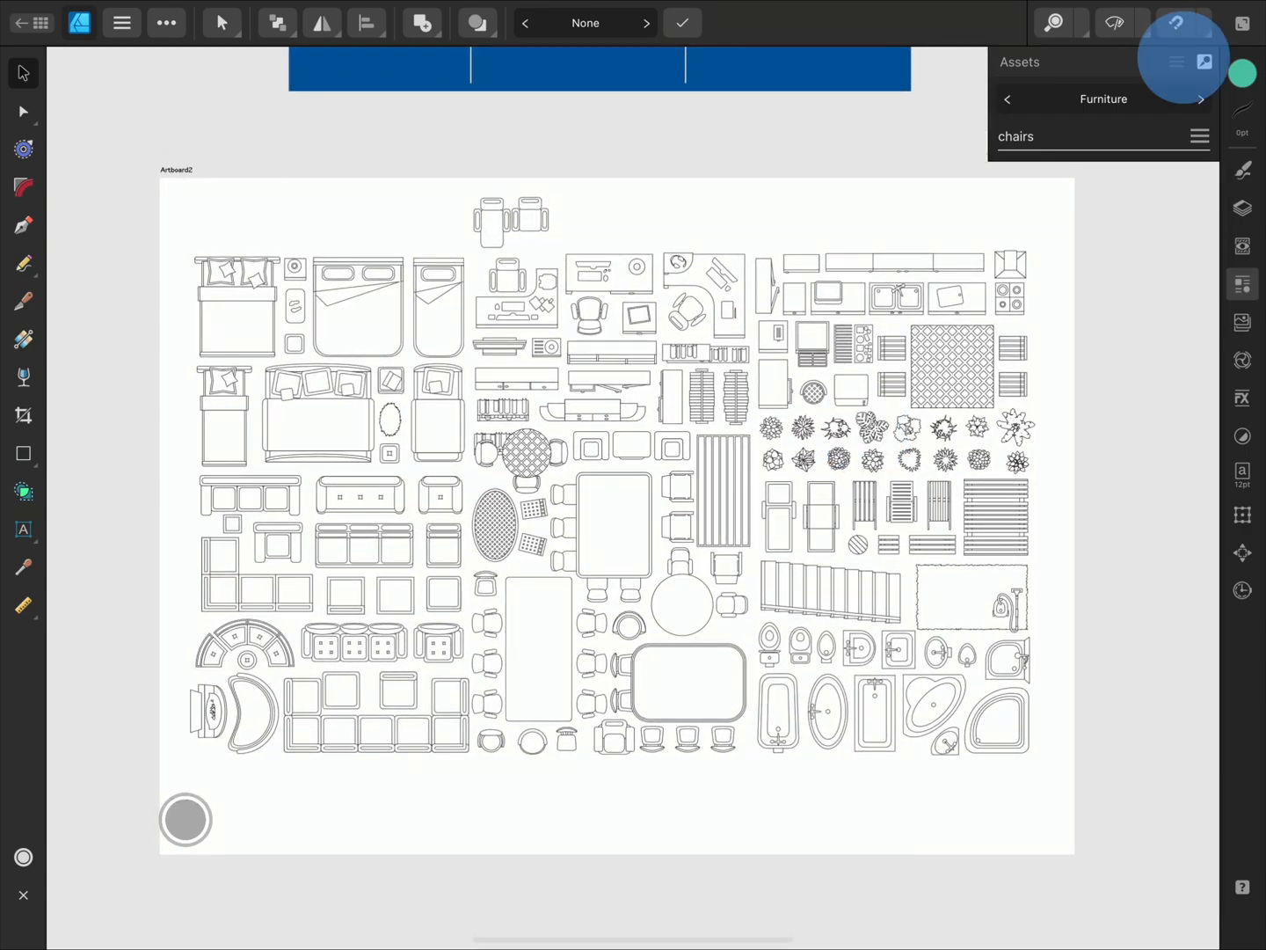
Add an All subcategory and save every marquee-selected furniture piece into it as assets.
{"action": "left_click", "coordinate": [1176, 62]}
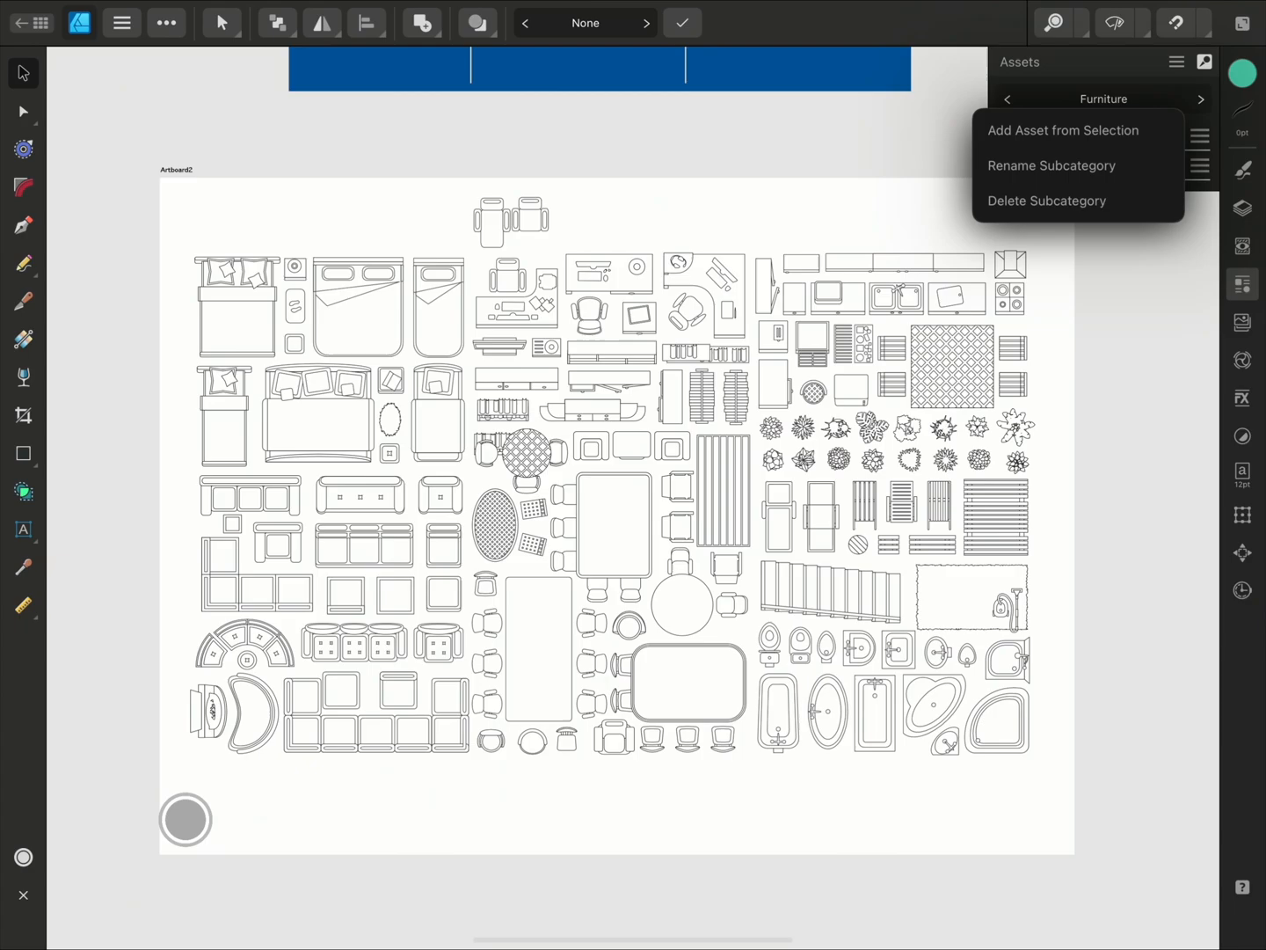
{"action": "left_click", "coordinate": [1051, 165]}
{"action": "type", "text": "chairs"}
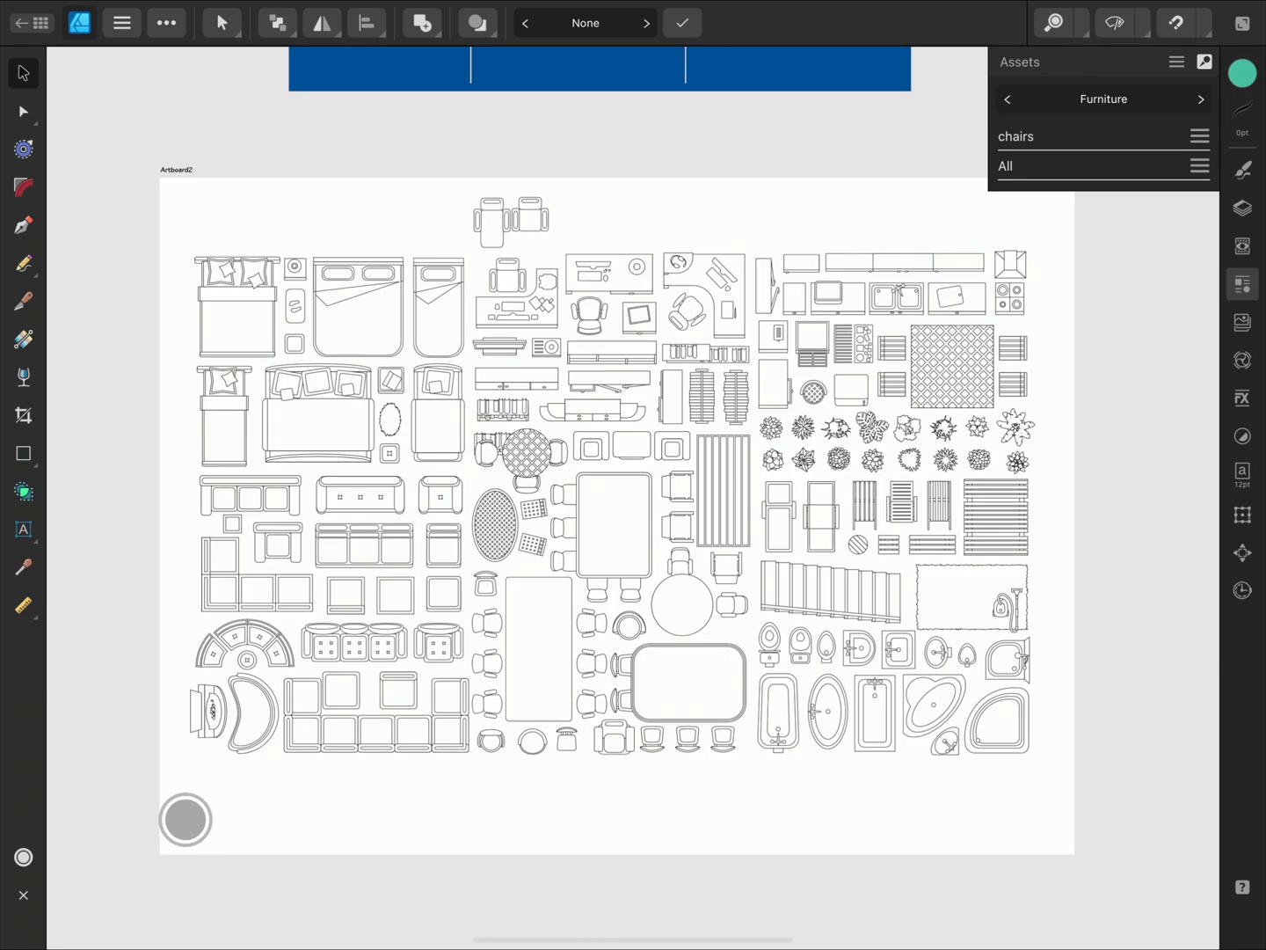
{"action": "left_click_drag", "start_coordinate": [179, 243], "coordinate": [542, 524]}
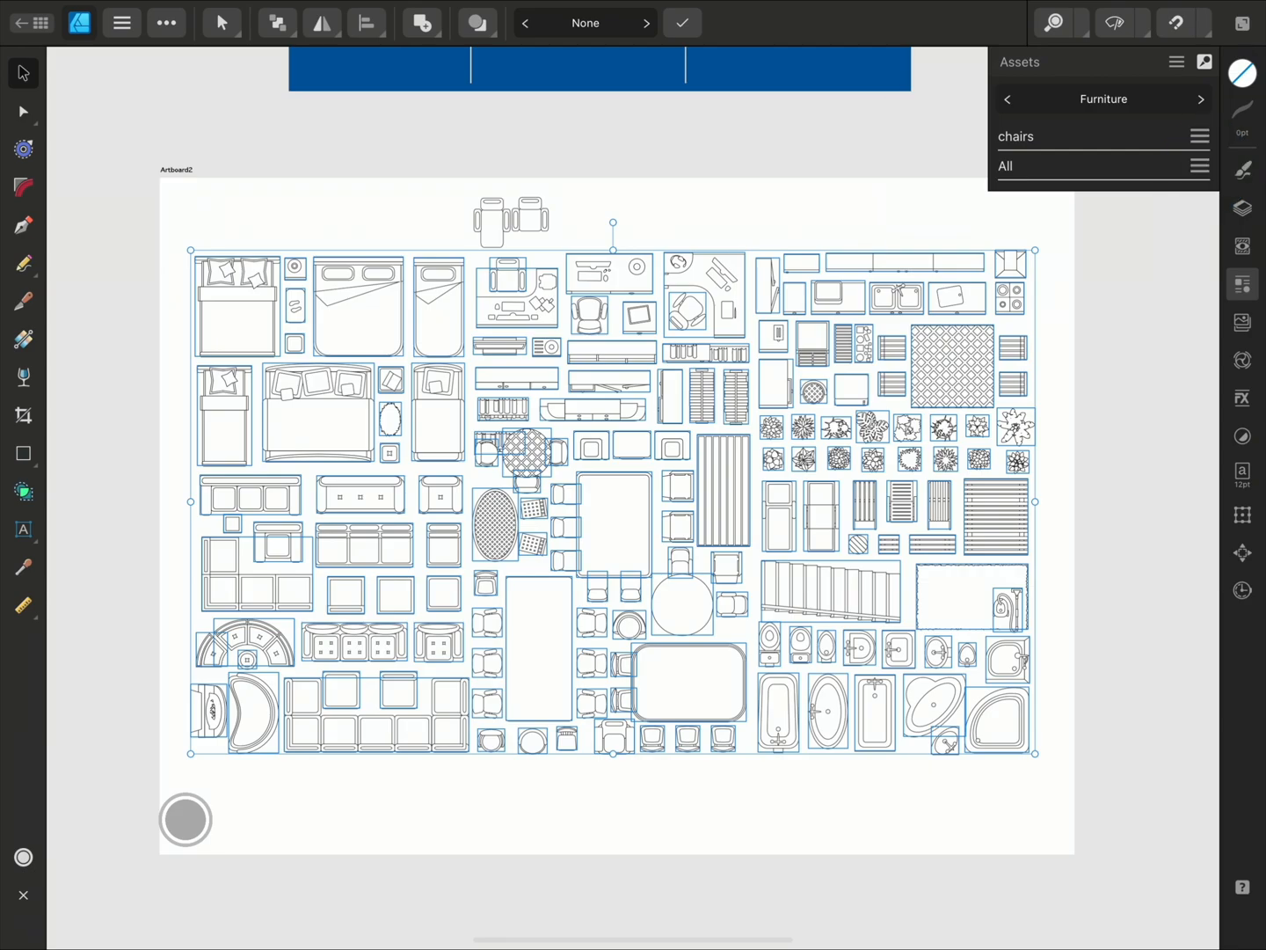
{"action": "left_click", "coordinate": [1200, 137]}
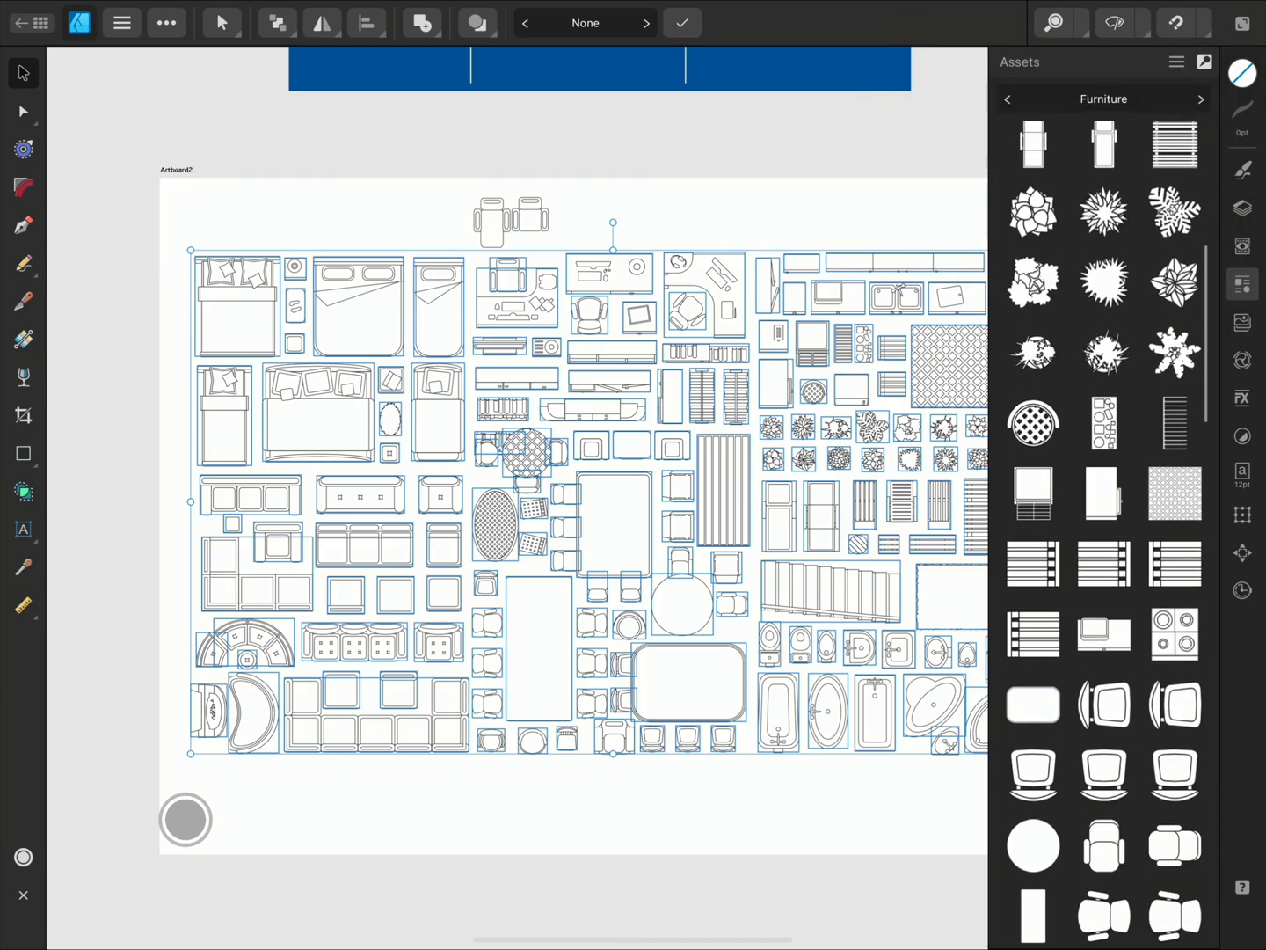
{"action": "scroll", "scroll_direction": "down", "scroll_amount": 3}
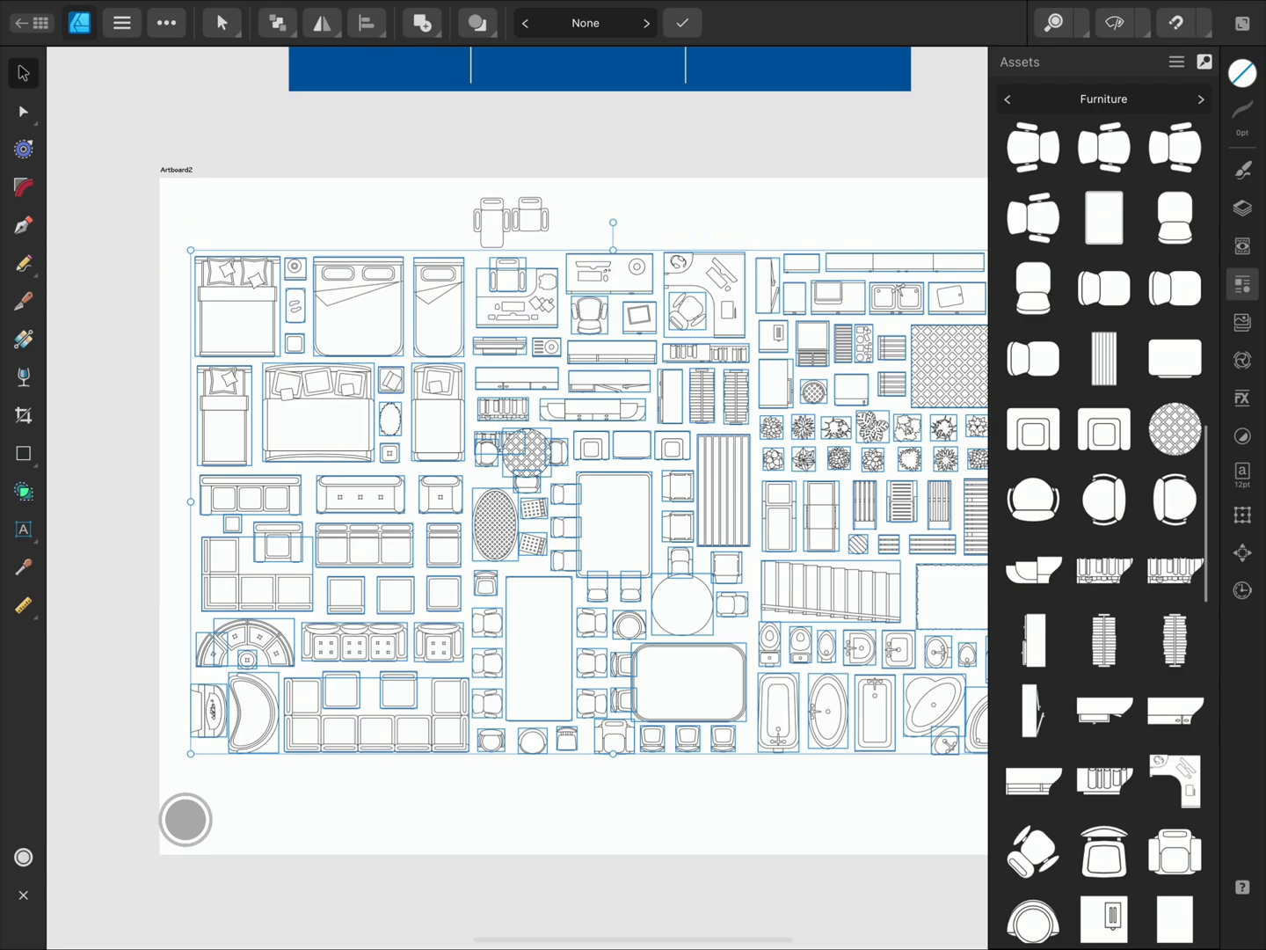
{"action": "scroll", "scroll_direction": "down", "scroll_amount": 3}
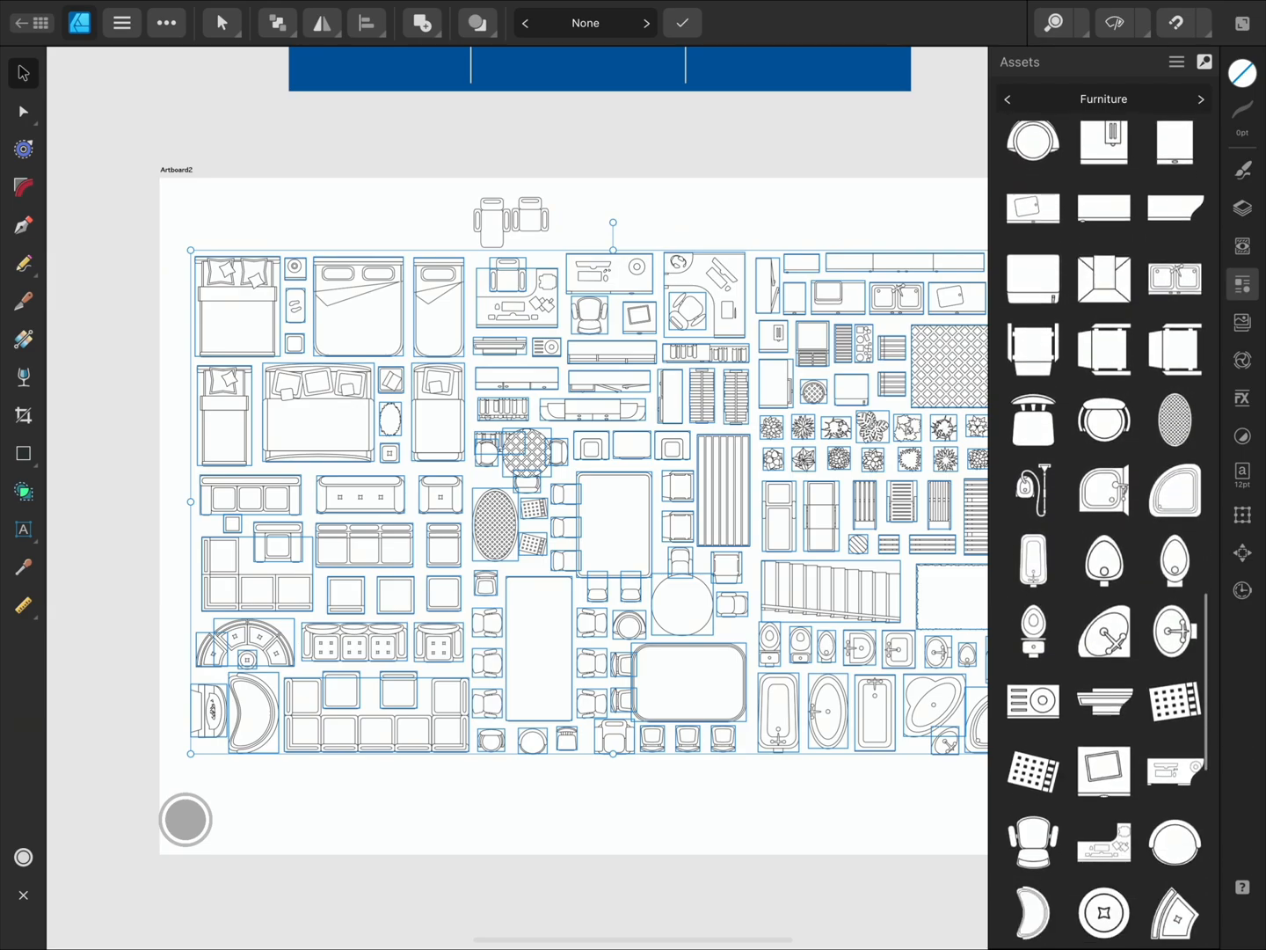
{"action": "scroll", "scroll_direction": "down", "scroll_amount": 3}
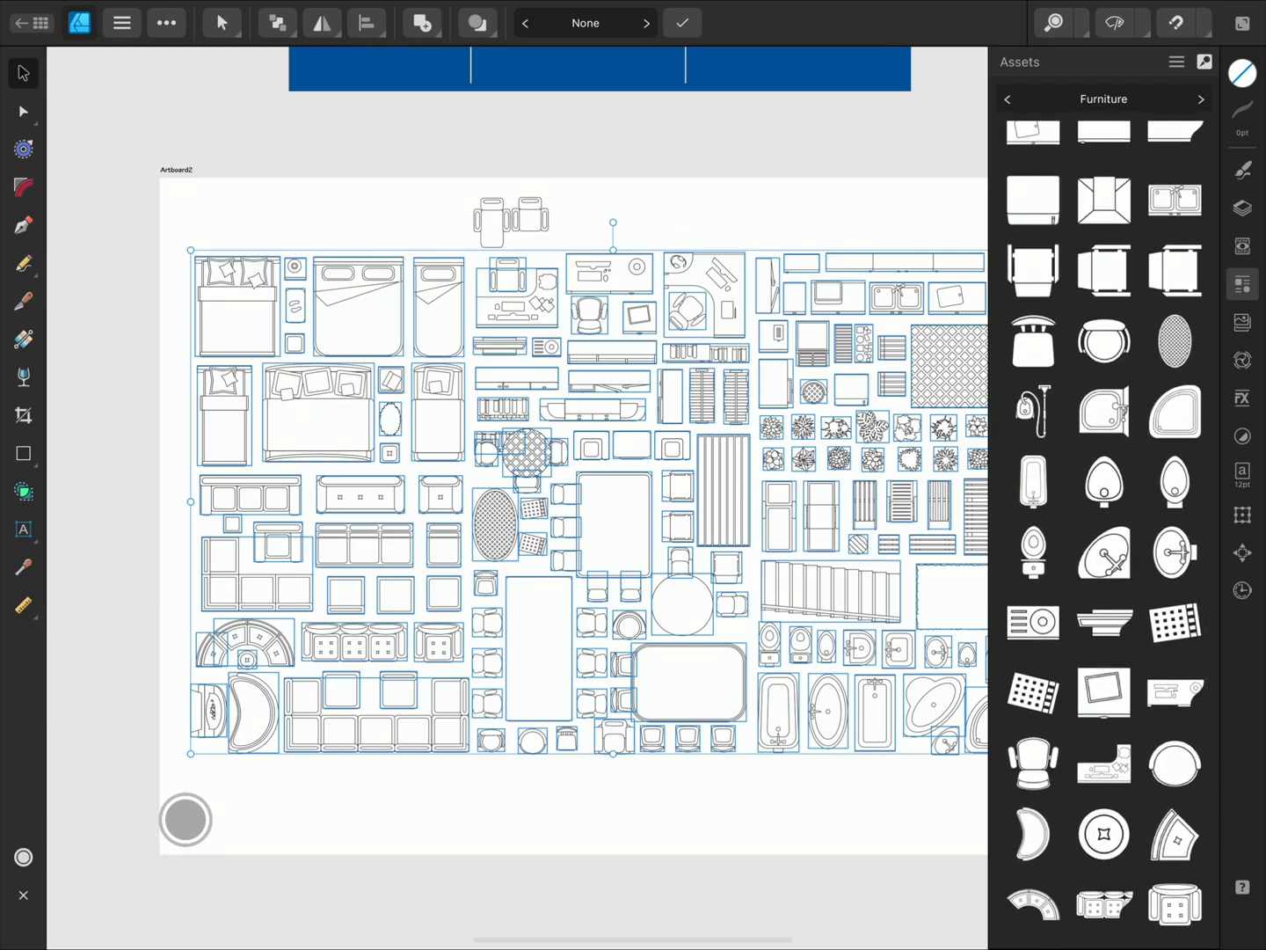